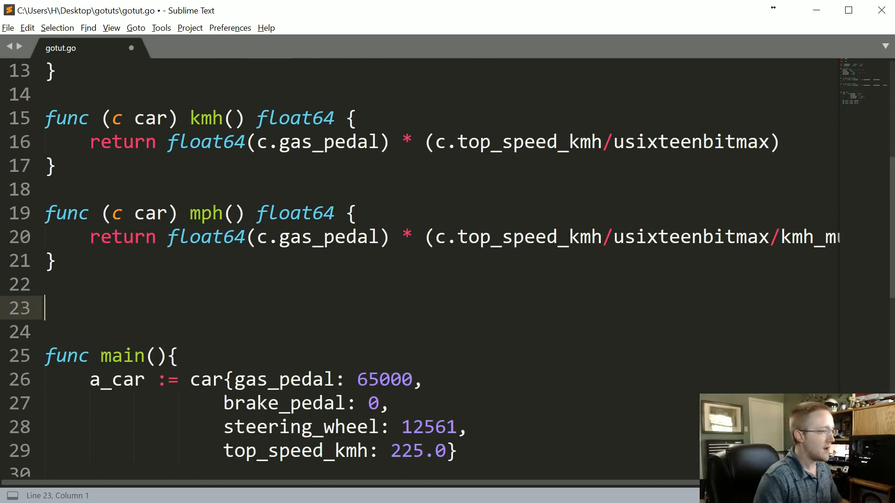
# Start a new_top_speed method with a *car pointer receiver below mph()
pyautogui.write('func ()')
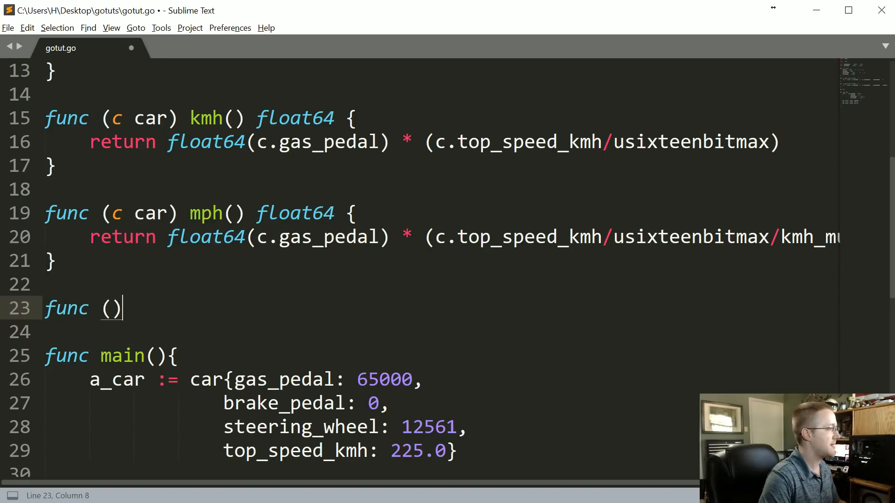
pyautogui.write('c car')
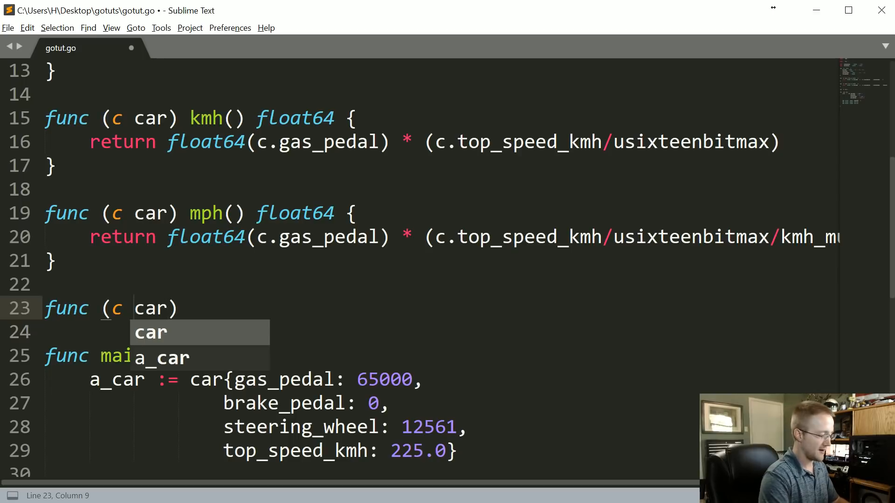
pyautogui.write('*')
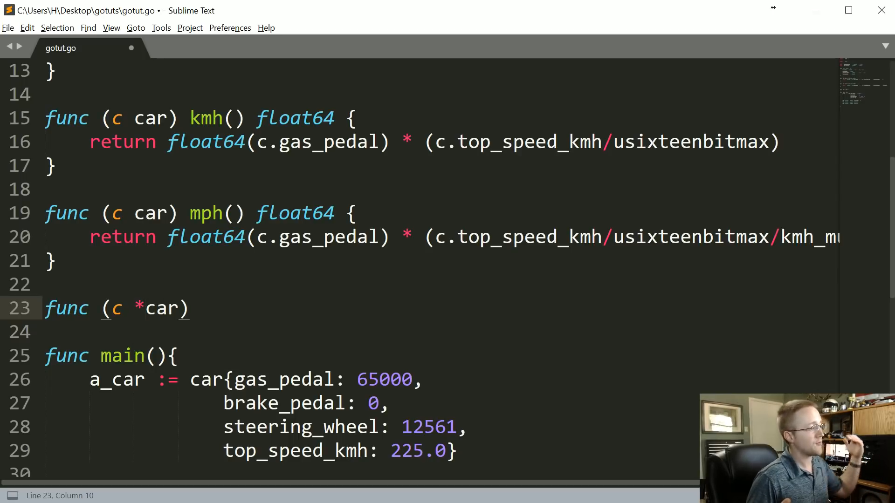
pyautogui.click(146, 308)
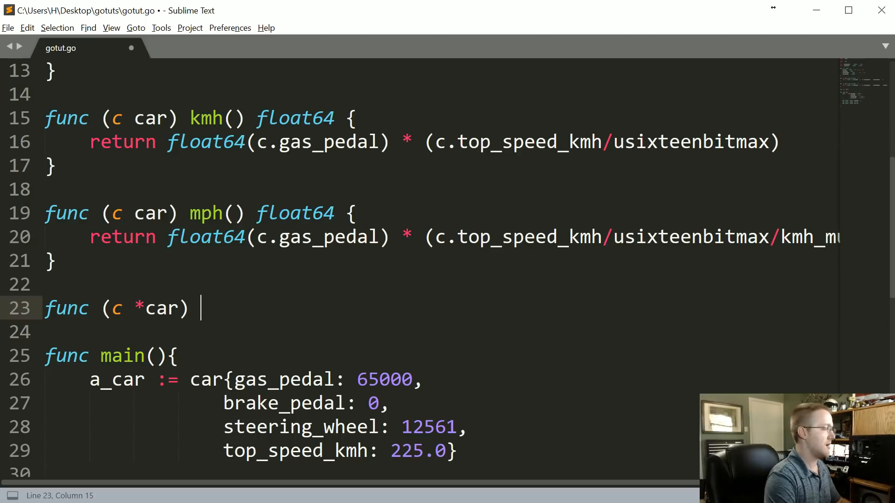
pyautogui.write('new_top')
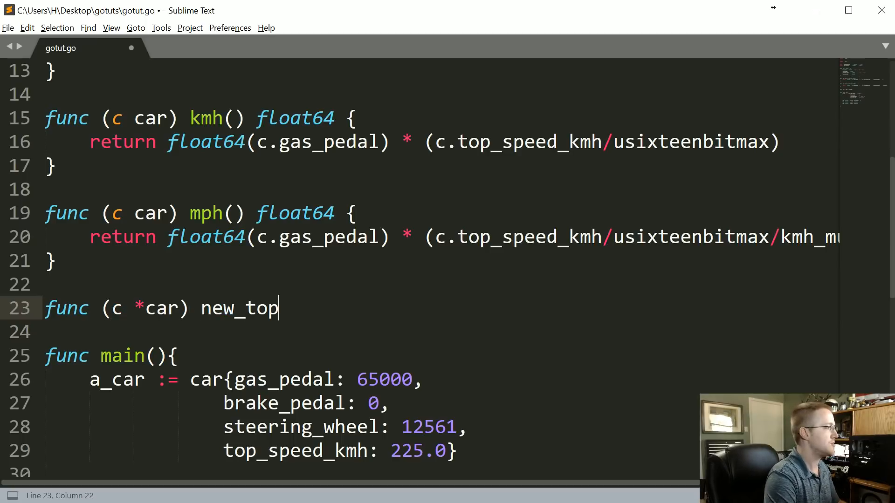
pyautogui.write('_spee')
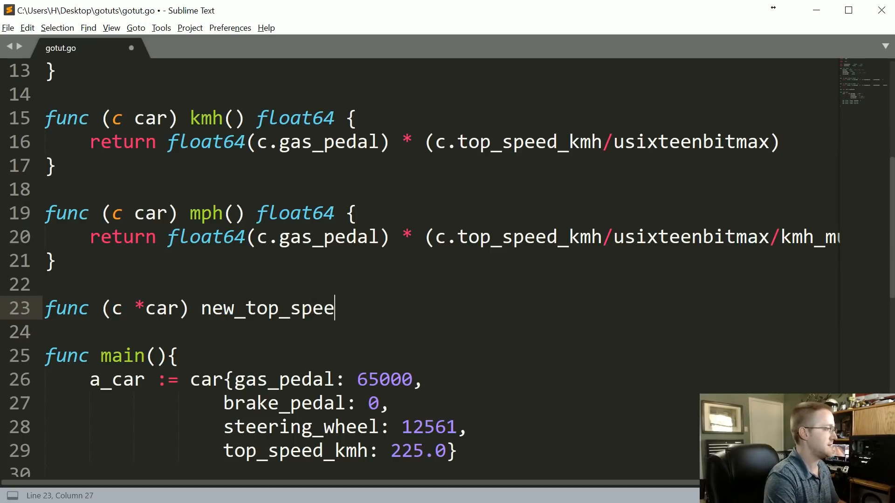
pyautogui.write('d')
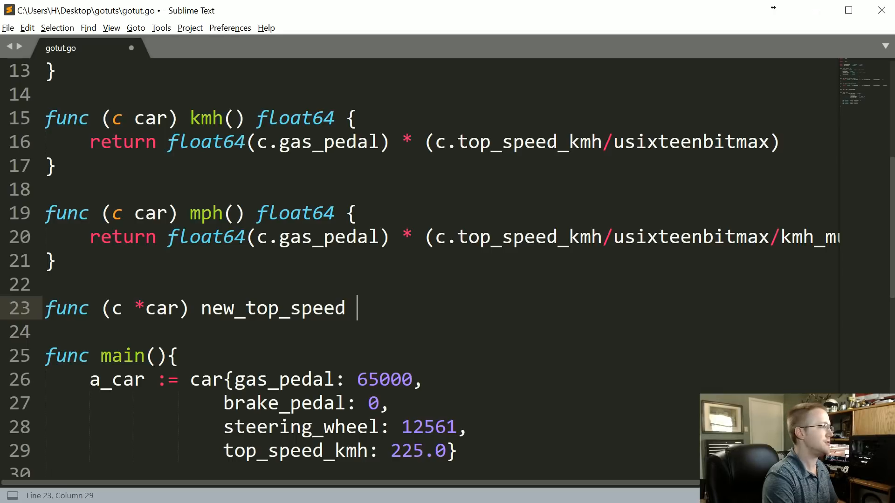
pyautogui.press('backspace')
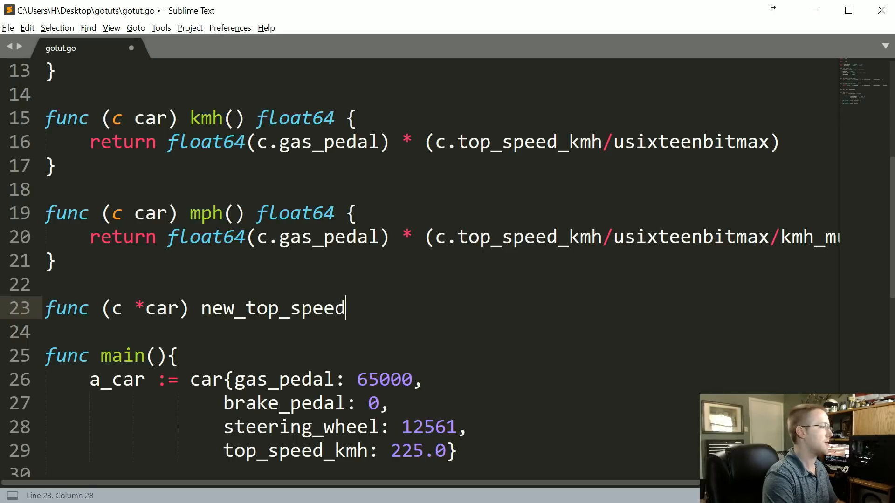
# Give new_top_speed a newspeed float64 parameter whose body assigns c.top_speed_kmh
pyautogui.write('()')
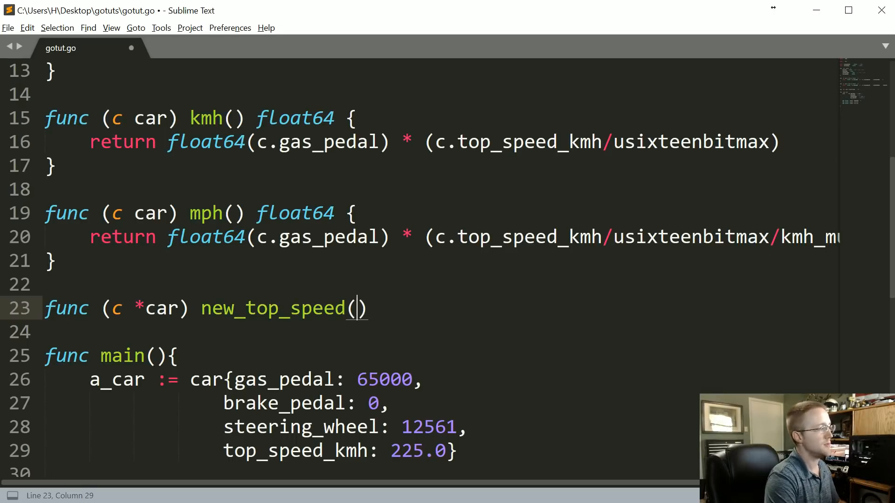
pyautogui.write('newspeed')
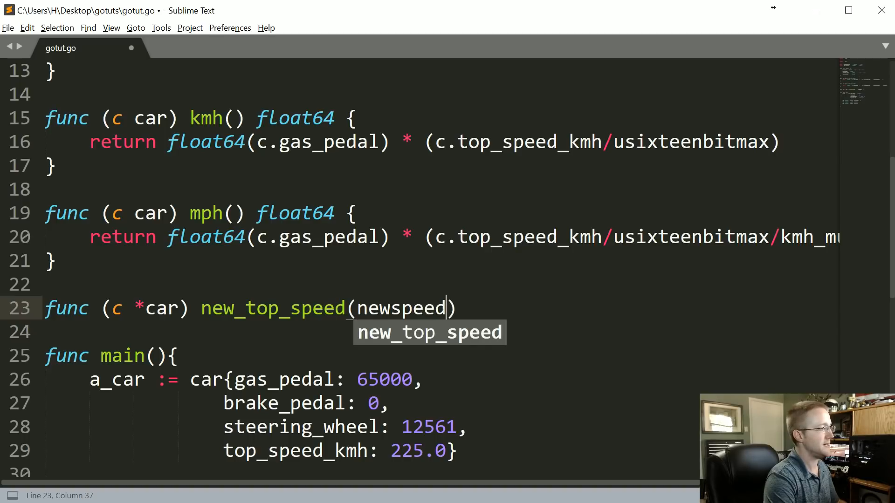
pyautogui.write('float64')
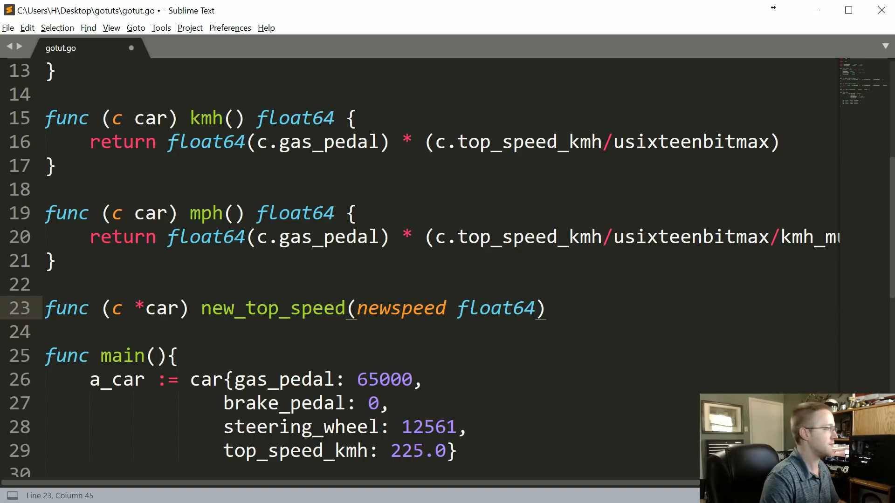
pyautogui.write('{')
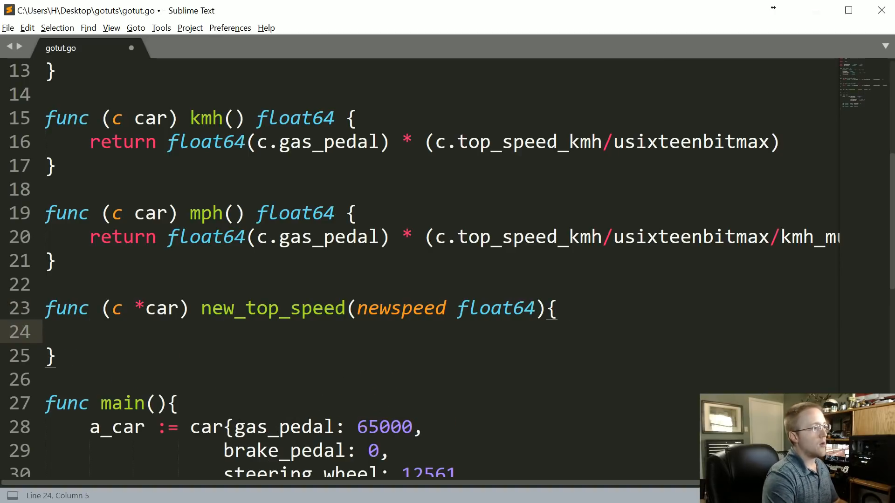
pyautogui.write('c.top_speed_kmh = newspeed')
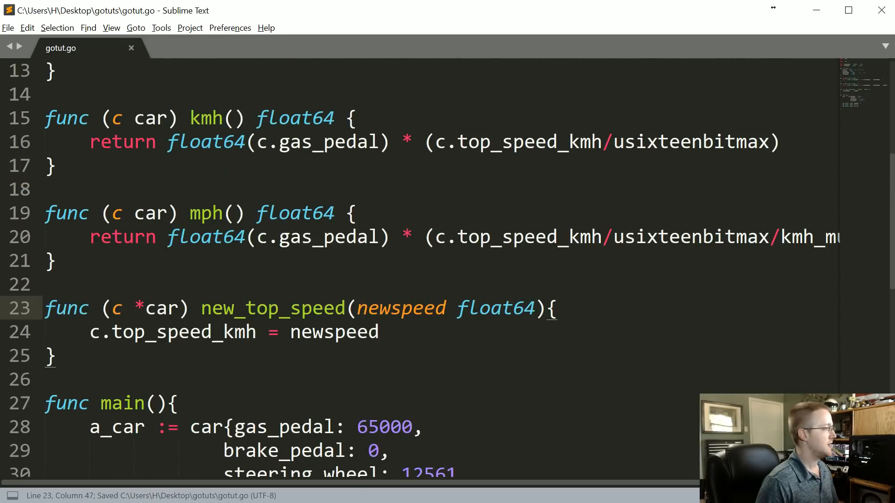
# Call a_car.new_top_speed(500) in main, reprint kmh and mph below it, and save
pyautogui.scroll(-3)
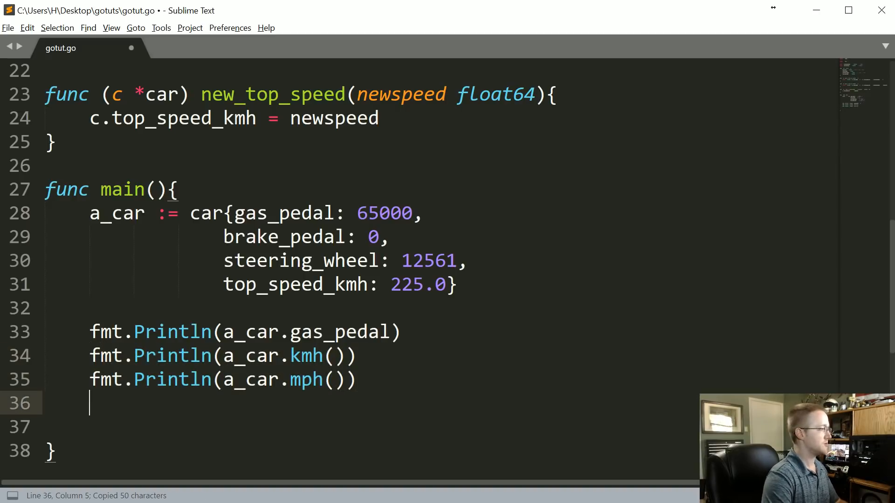
pyautogui.write('a_car')
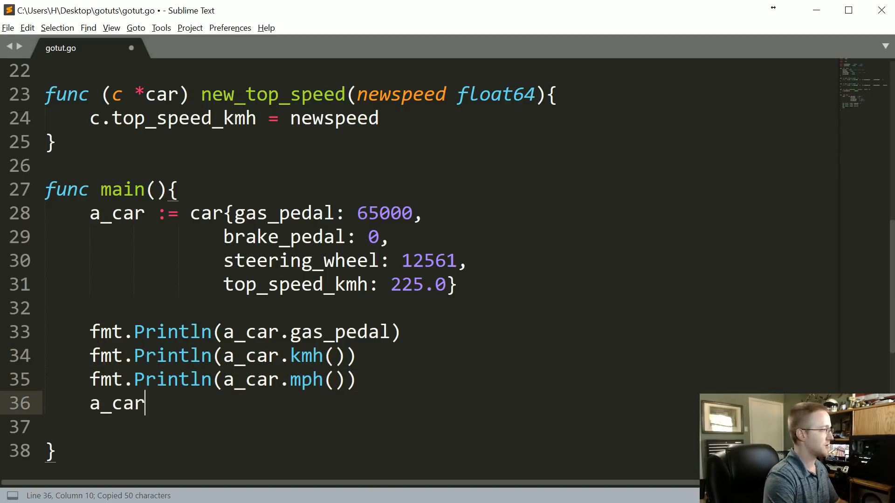
pyautogui.write('.new_top_speed')
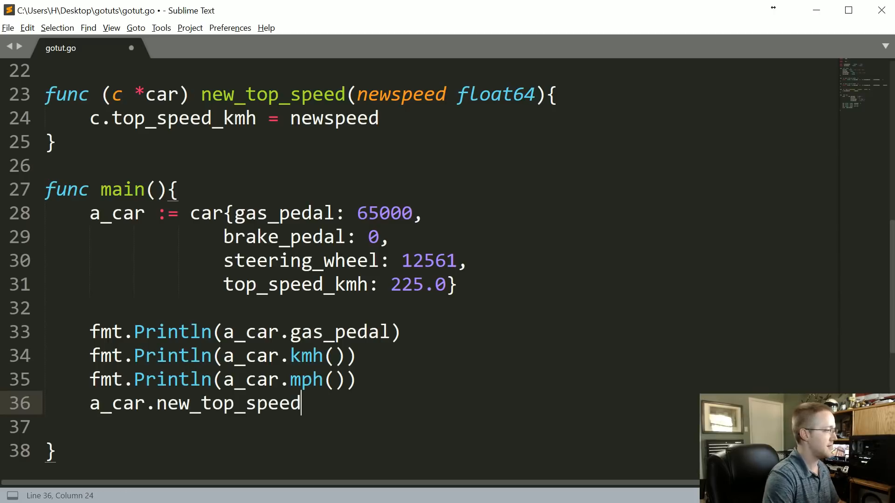
pyautogui.write('(500)')
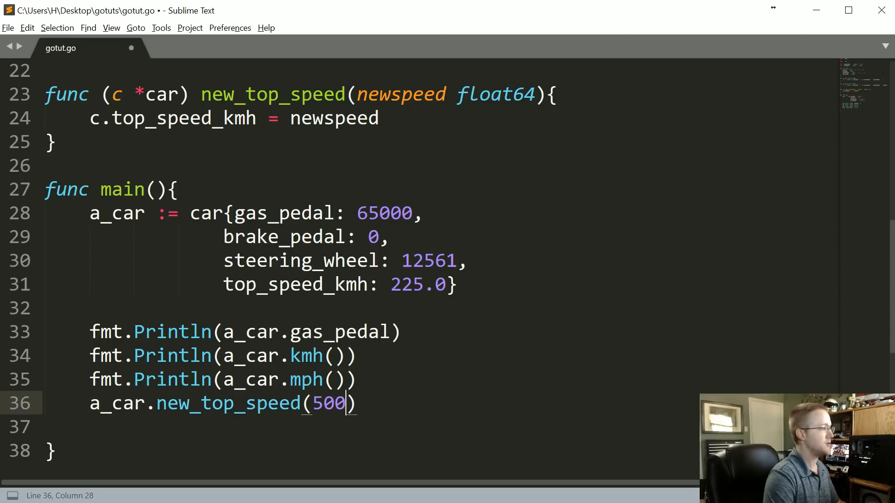
pyautogui.press('Right')
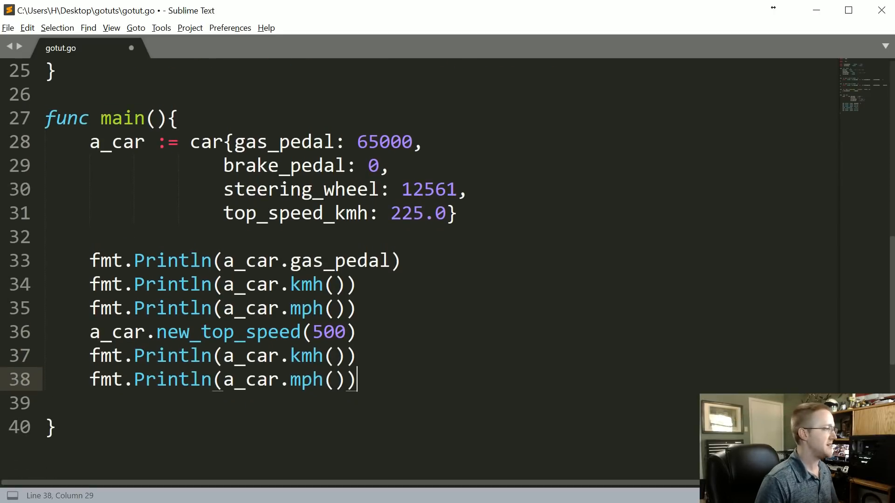
pyautogui.doubleClick(307, 381)
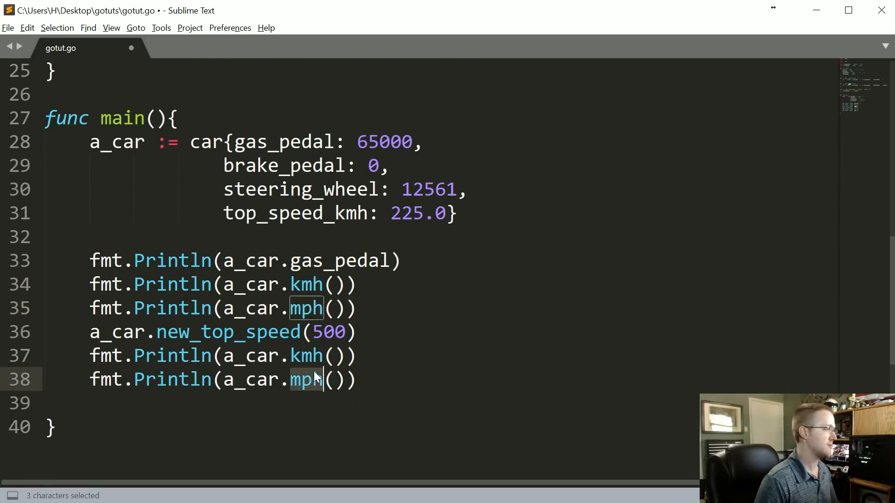
pyautogui.press('ctrl+s')
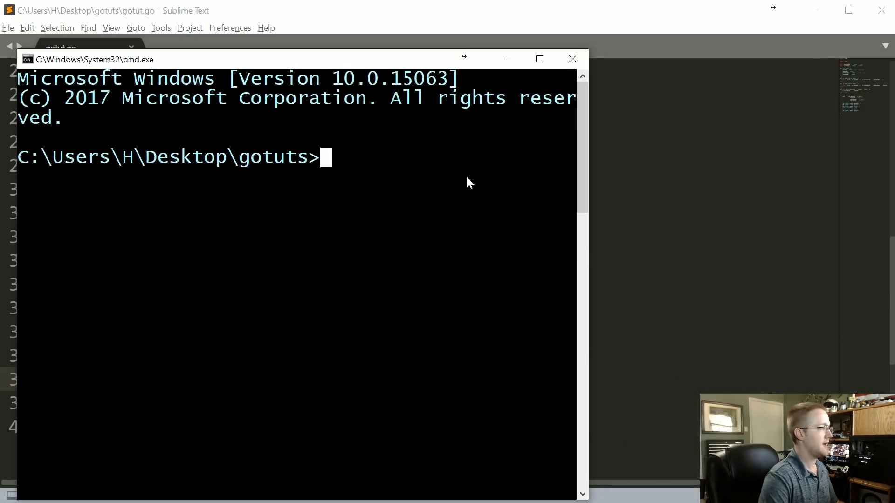
# Run go run gotut.go in Command Prompt to see kmh and mph rise after the speed change
pyautogui.write('go run gotut.go')
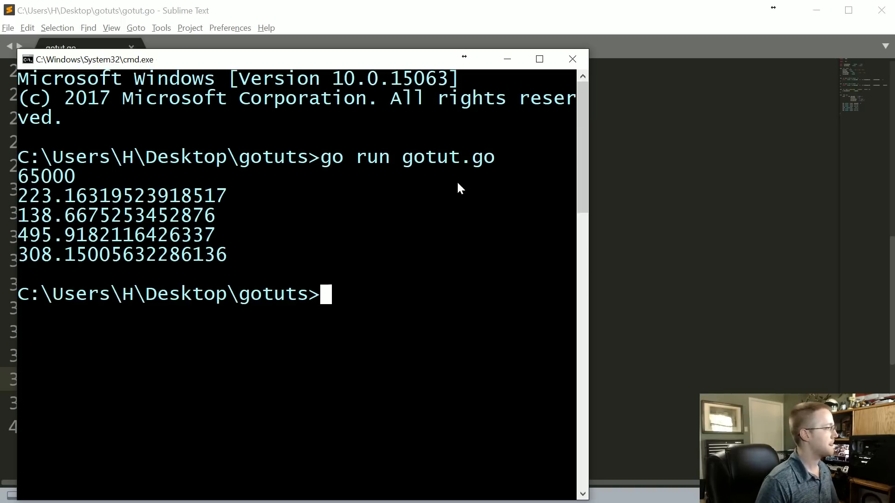
pyautogui.moveTo(22, 240)
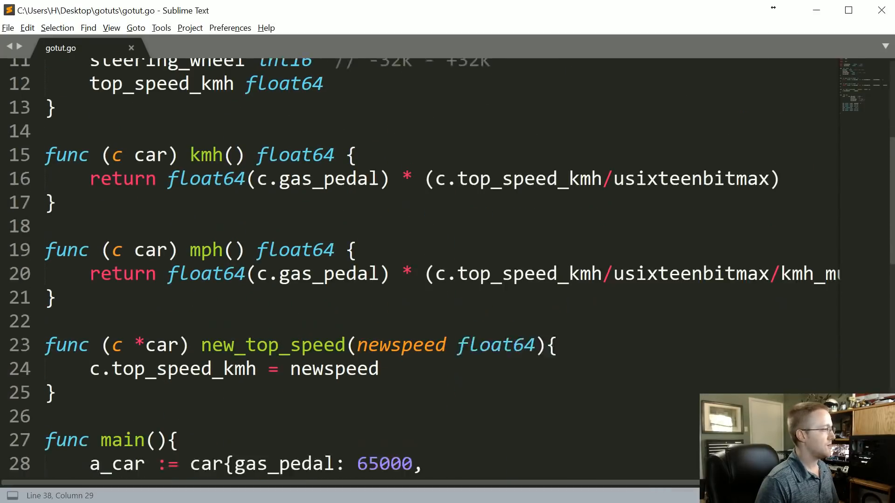
# Have kmh() assign c.top_speed_kmh = 500 before returning, and save gotut.go
pyautogui.scroll(-3)
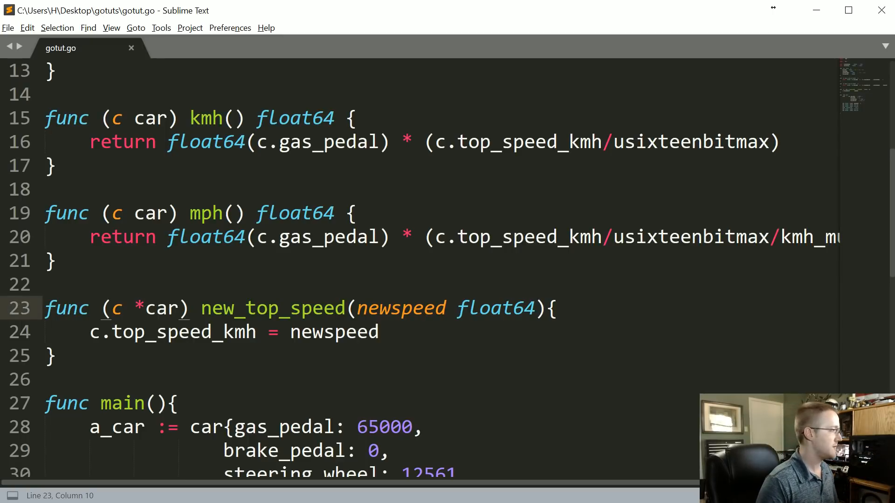
pyautogui.scroll(-3)
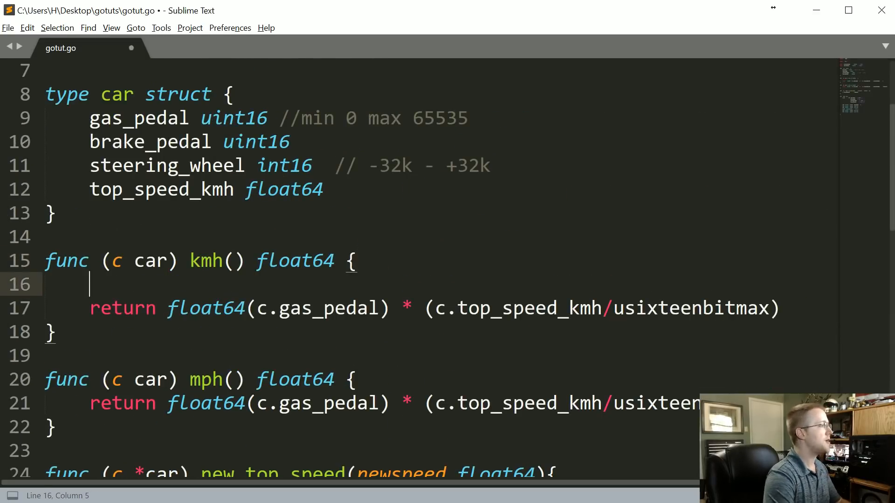
pyautogui.write('c.')
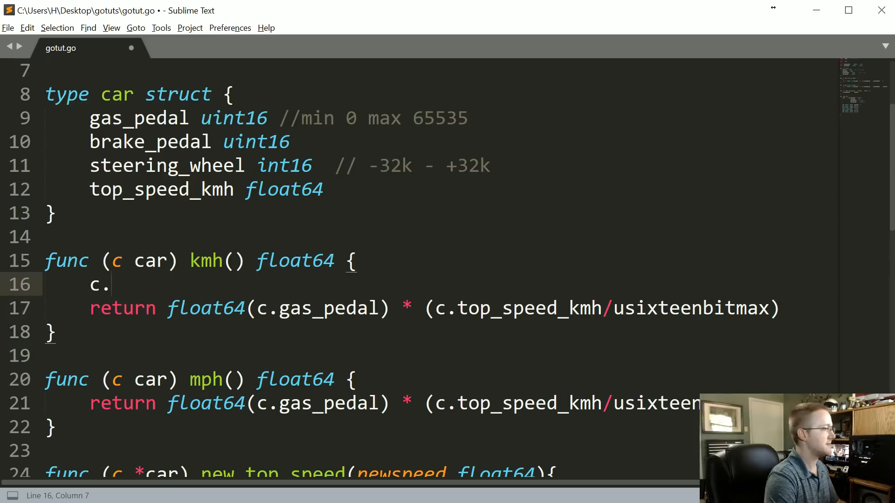
pyautogui.write('top_speed_kmh = 5')
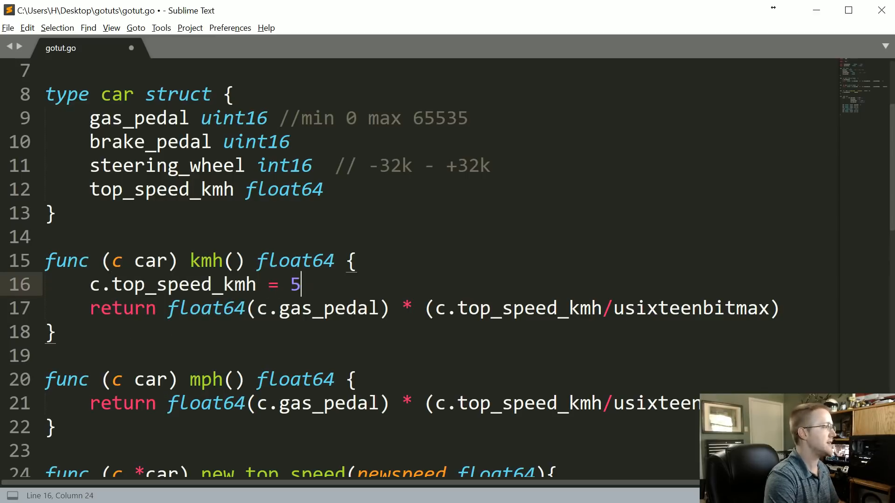
pyautogui.write('00')
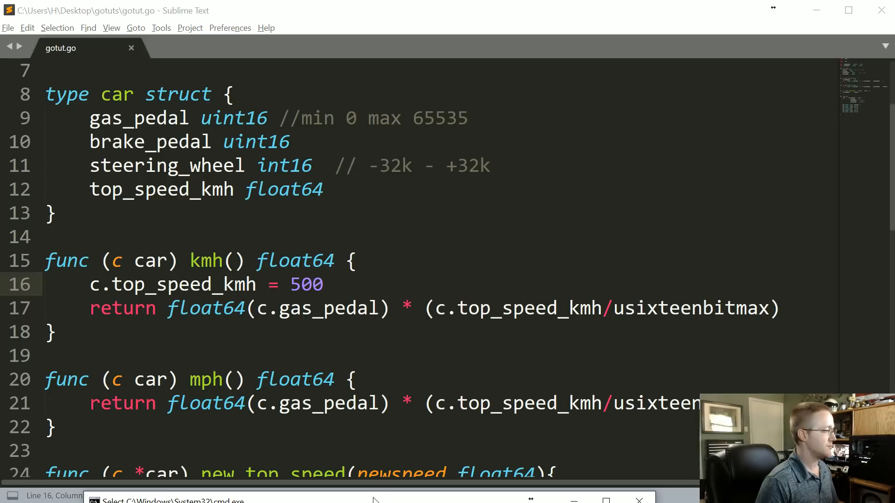
pyautogui.press('ctrl+s')
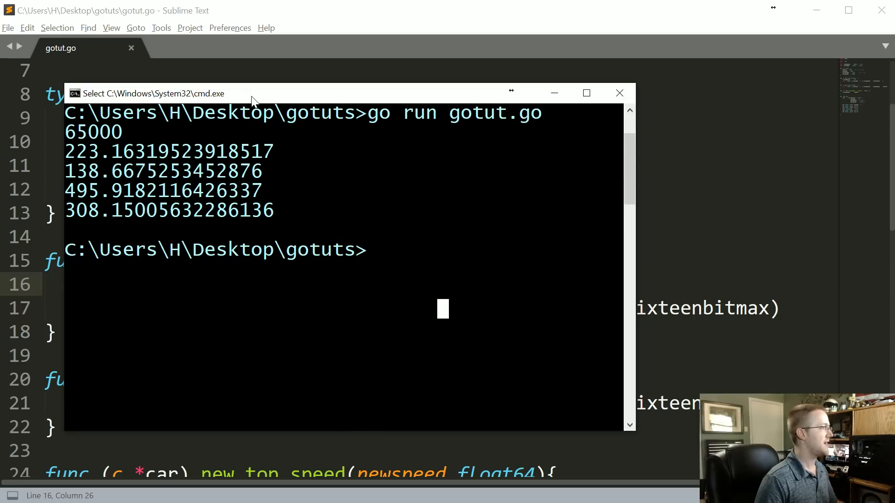
# Rerun gotut.go and highlight the first mph still printing 138 while kmh shows 495.9
pyautogui.write('go run gotut.go')
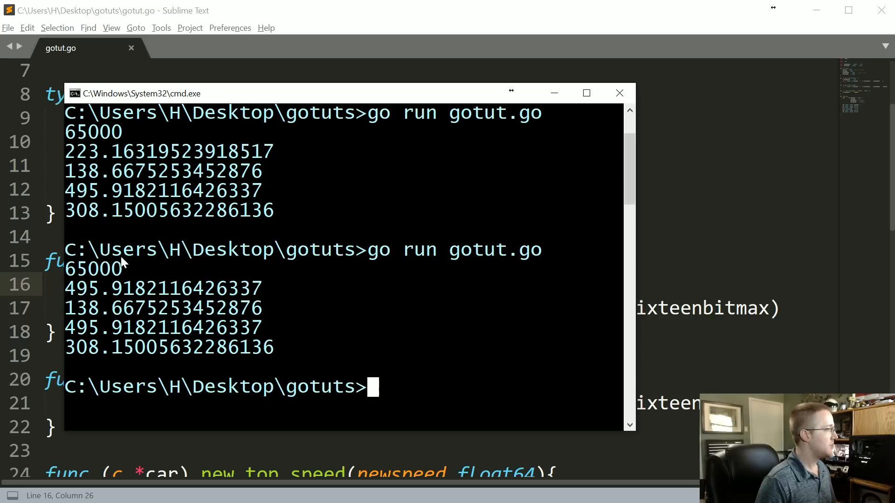
pyautogui.click(72, 288)
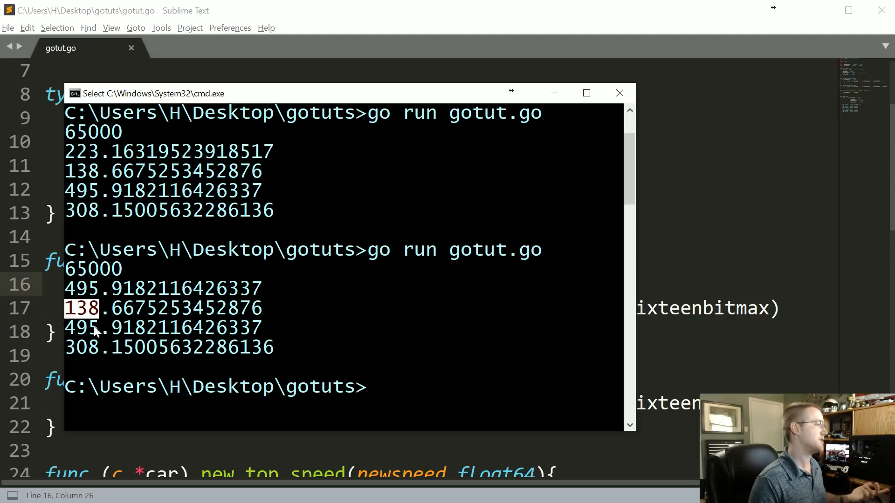
pyautogui.moveTo(89, 341)
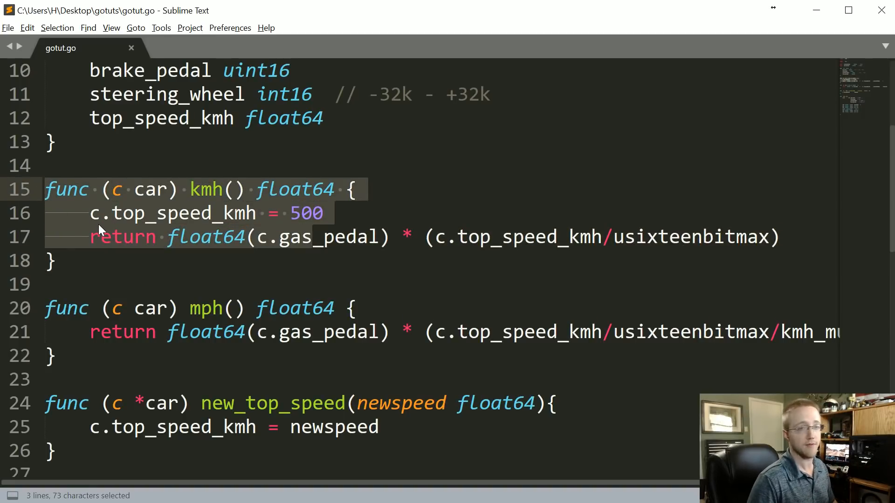
# Change kmh's receiver to a *car pointer and save
pyautogui.click(177, 237)
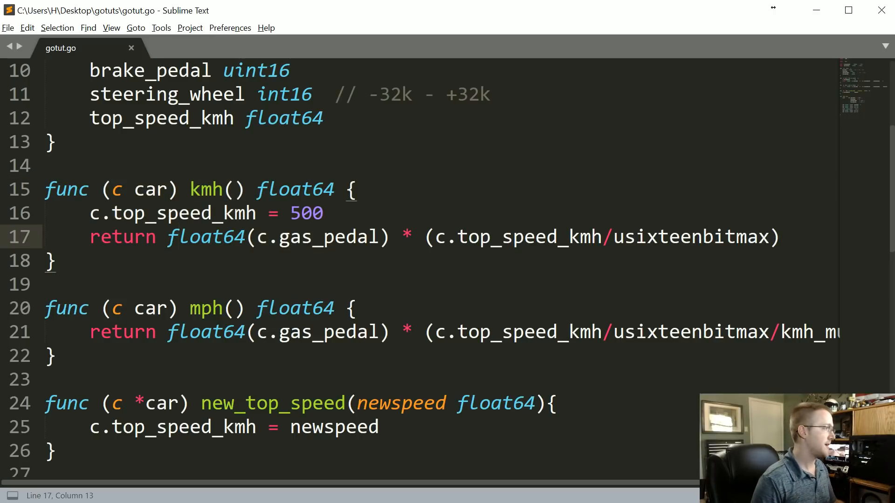
pyautogui.write('*')
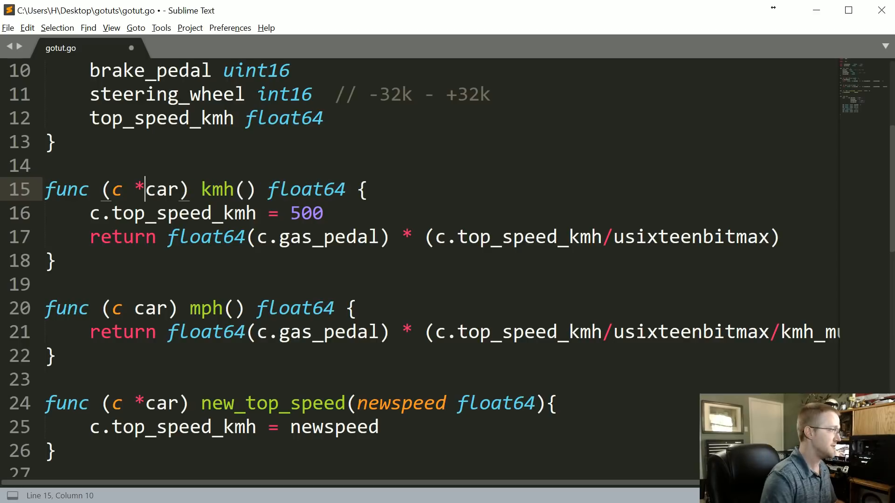
pyautogui.press('ctrl+s')
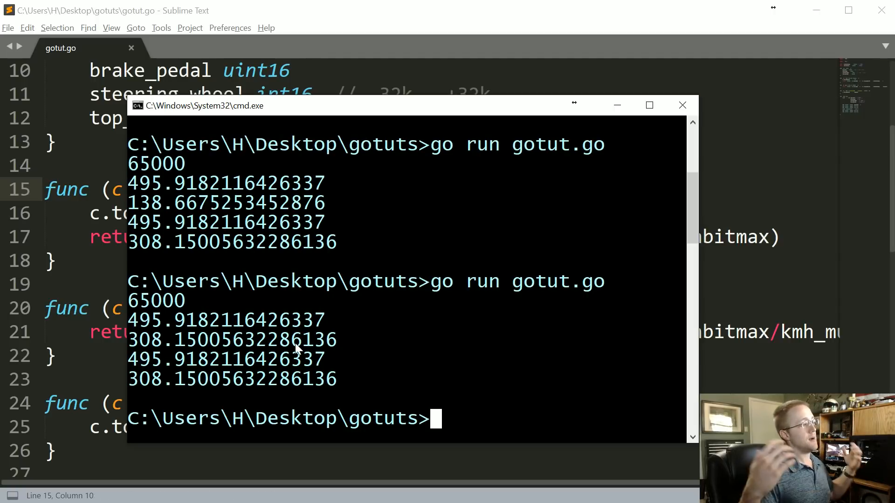
# Rerun gotut.go and select the output now showing 308.150 mph on both lines
pyautogui.moveTo(128, 358); pyautogui.dragTo(360, 386)
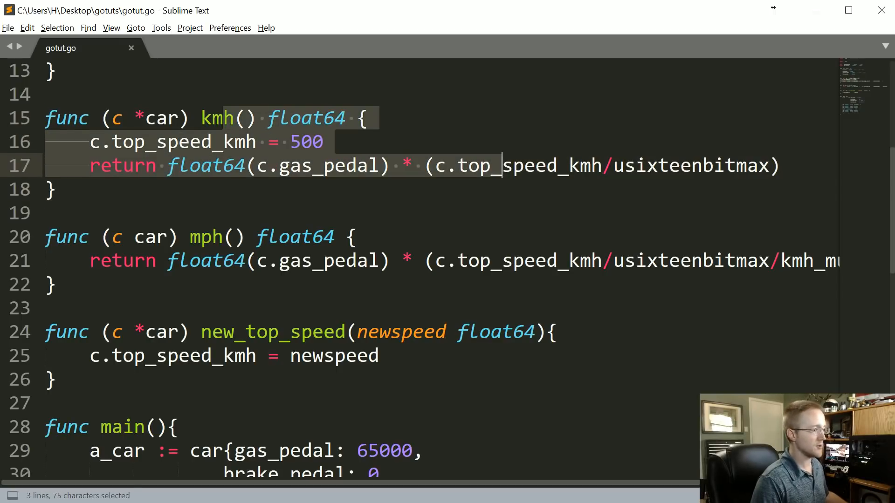
# Drop the pointer from kmh's receiver and make mph take a *car pointer instead
pyautogui.scroll(-3)
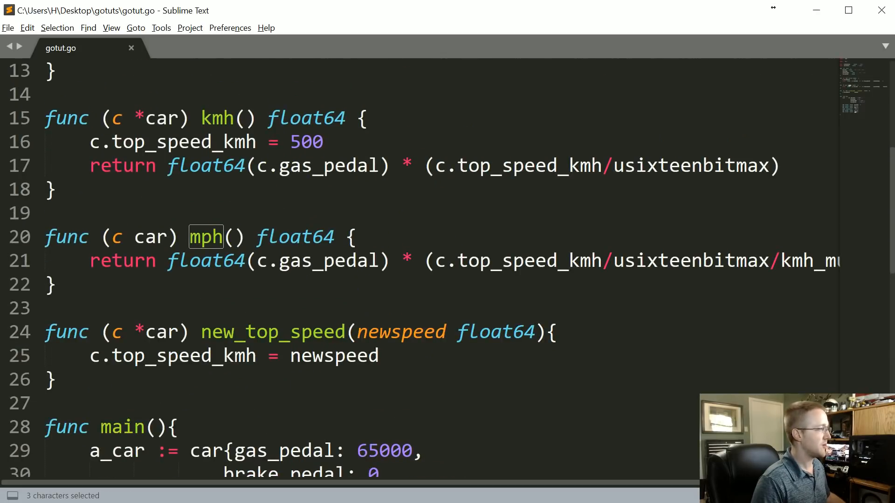
pyautogui.write('*')
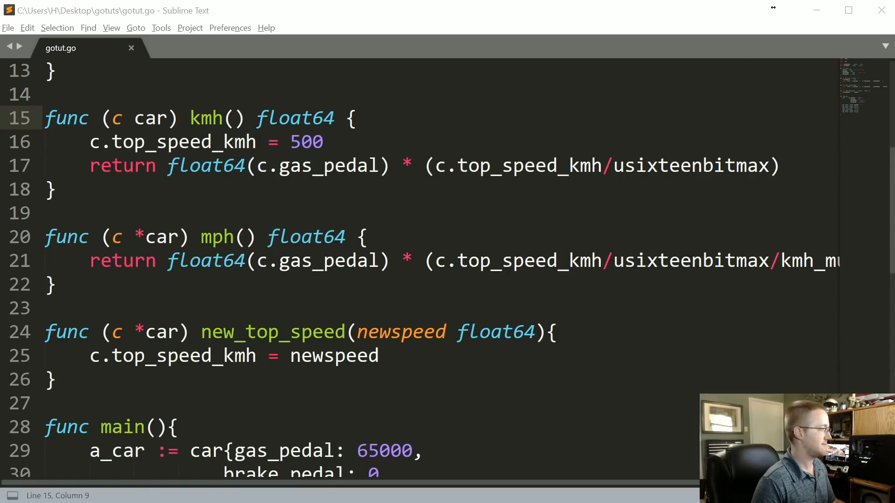
pyautogui.scroll(-3)
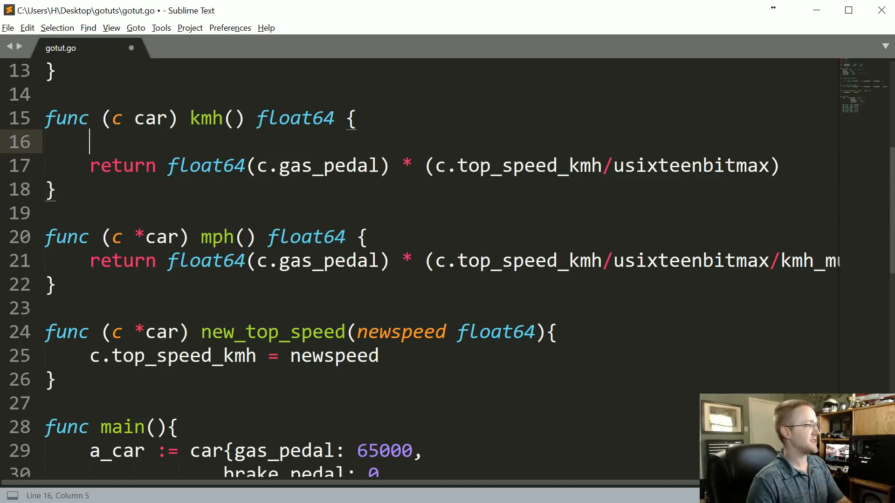
# Move the c.top_speed_kmh = 500 assignment from kmh into mph and save
pyautogui.write('c.top_speed_kmh = 500')
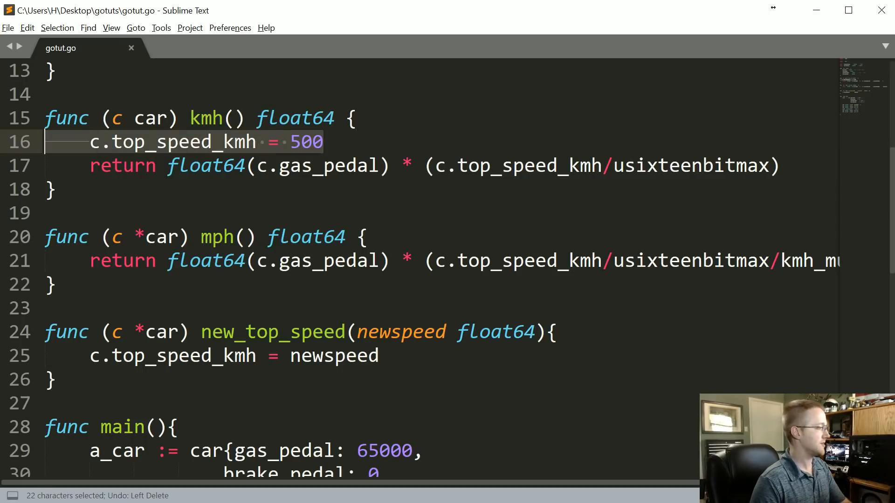
pyautogui.press('Delete')
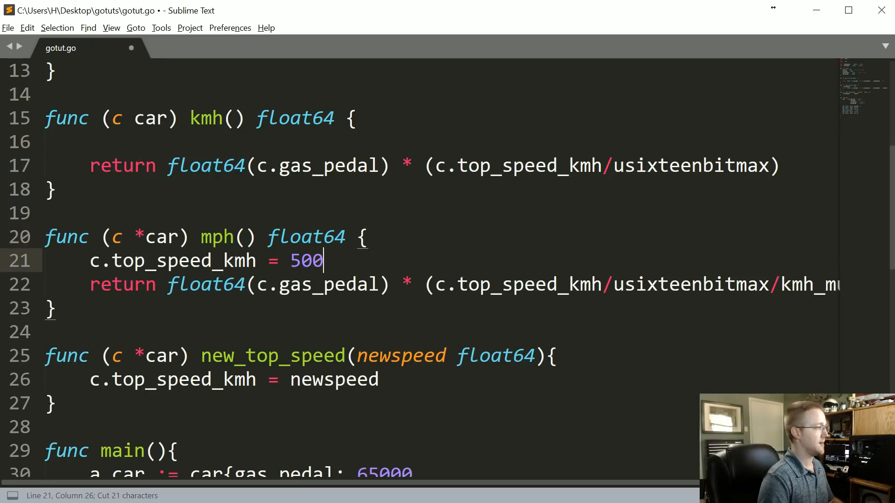
pyautogui.press('Backspace')
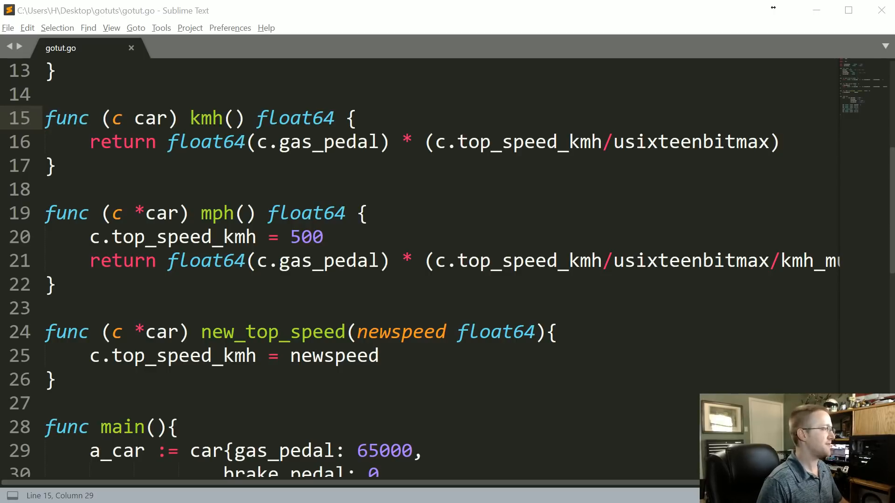
pyautogui.moveTo(111, 212); pyautogui.dragTo(211, 213)
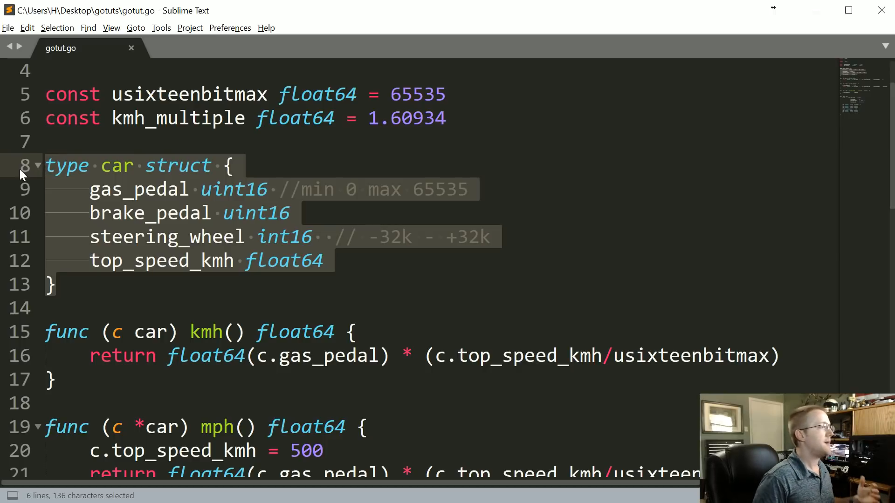
pyautogui.scroll(-3)
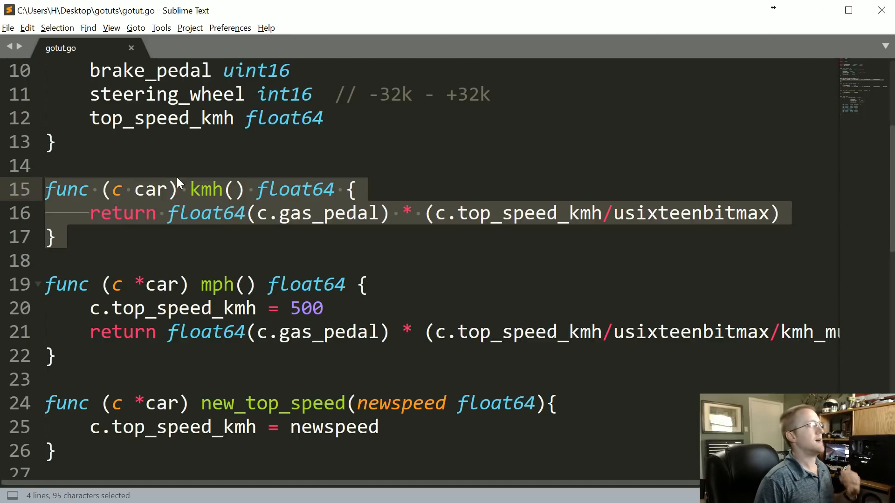
pyautogui.scroll(3)
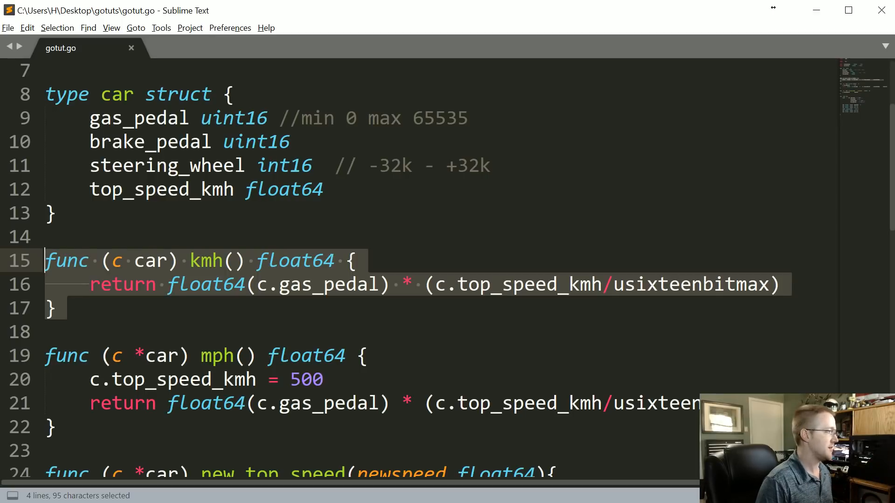
pyautogui.scroll(-3)
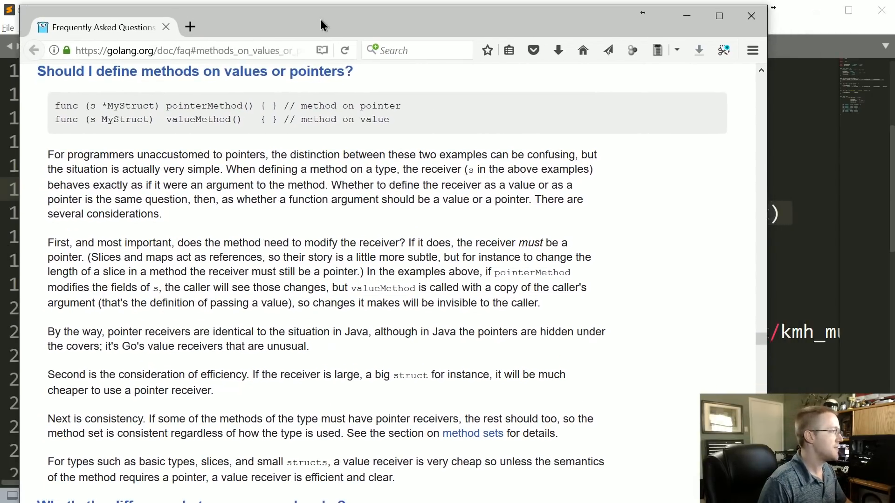
pyautogui.moveTo(374, 153)
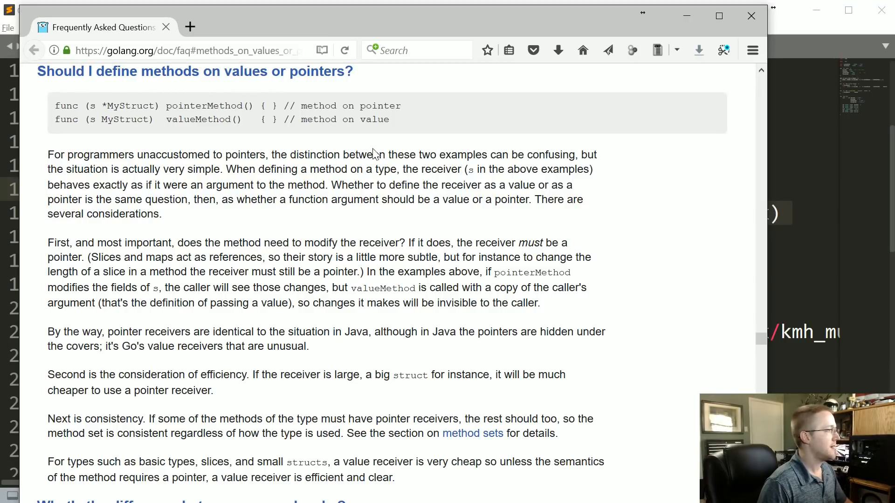
pyautogui.moveTo(107, 240)
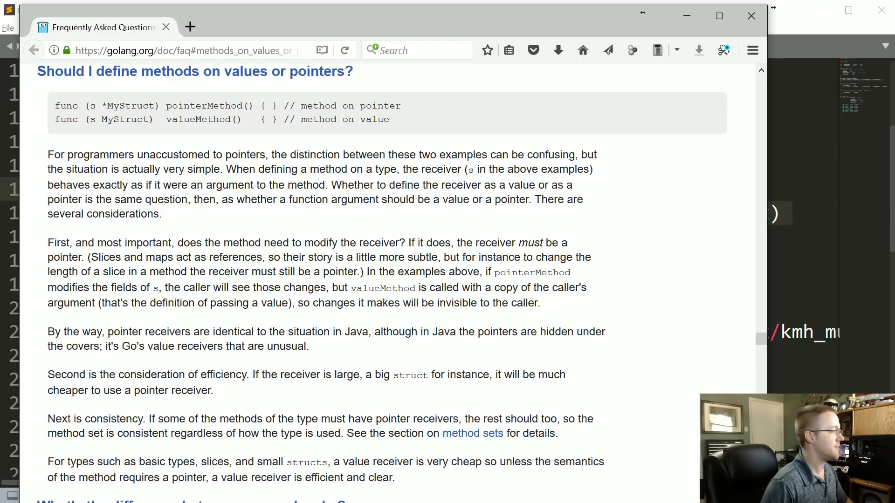
# Highlight the Go FAQ's 'Next is consistency' paragraph on pointer receivers
pyautogui.doubleClick(197, 390)
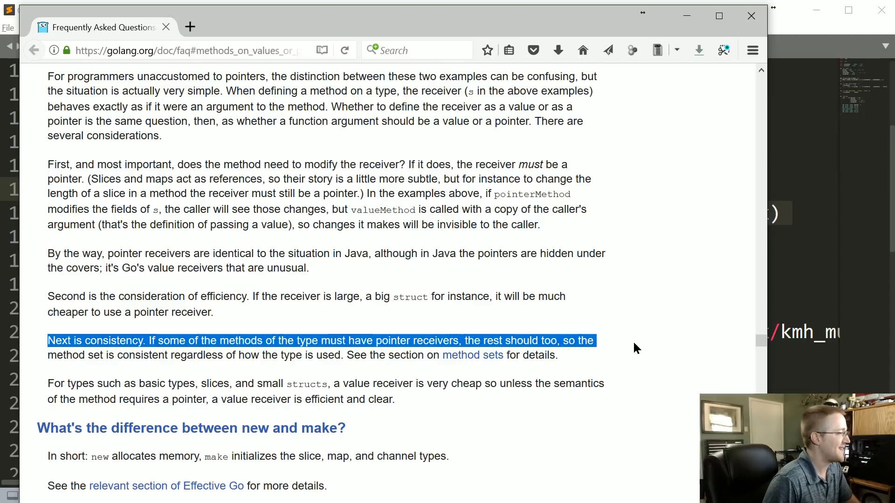
pyautogui.moveTo(599, 341); pyautogui.dragTo(559, 355)
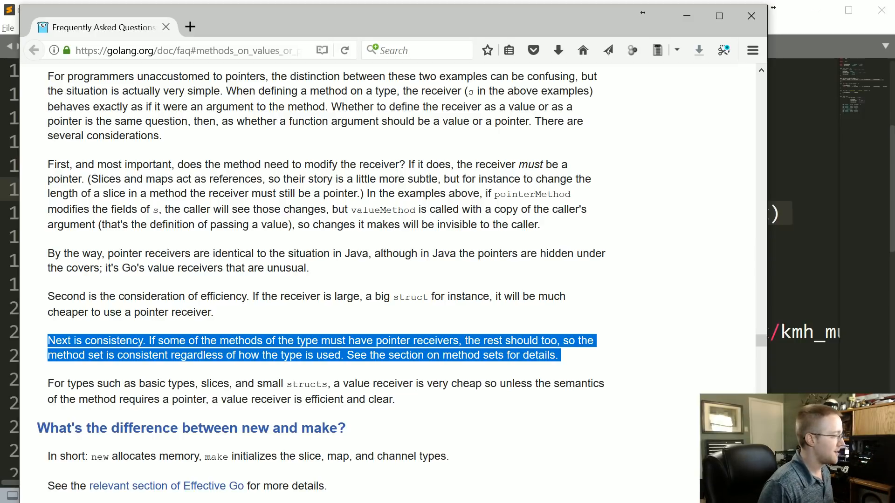
pyautogui.moveTo(499, 271)
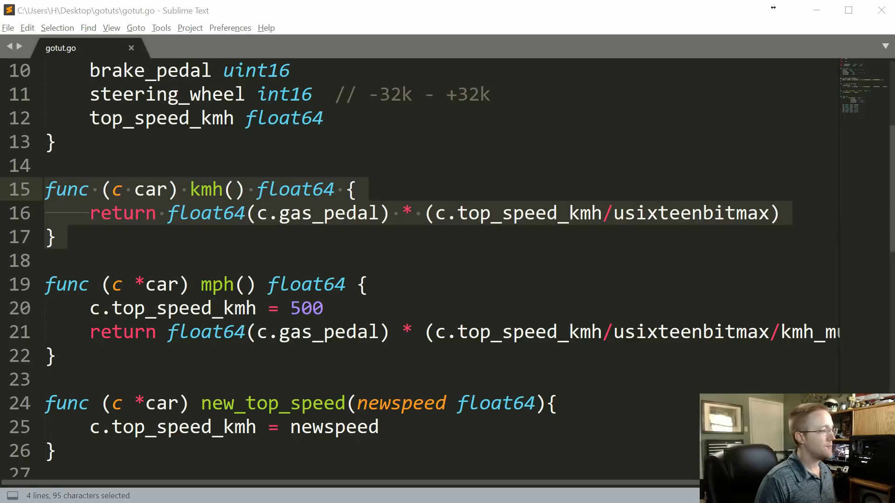
# Scroll gotut.go down to new_top_speed and the start of main
pyautogui.scroll(-3)
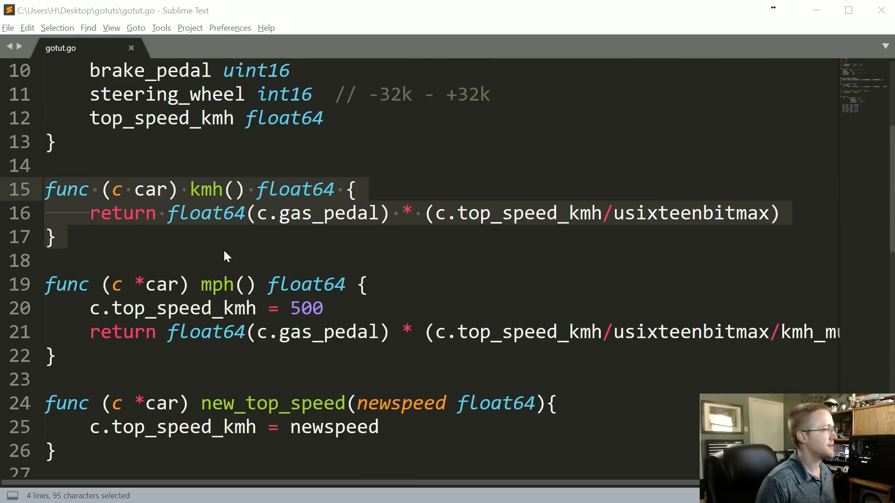
pyautogui.scroll(-3)
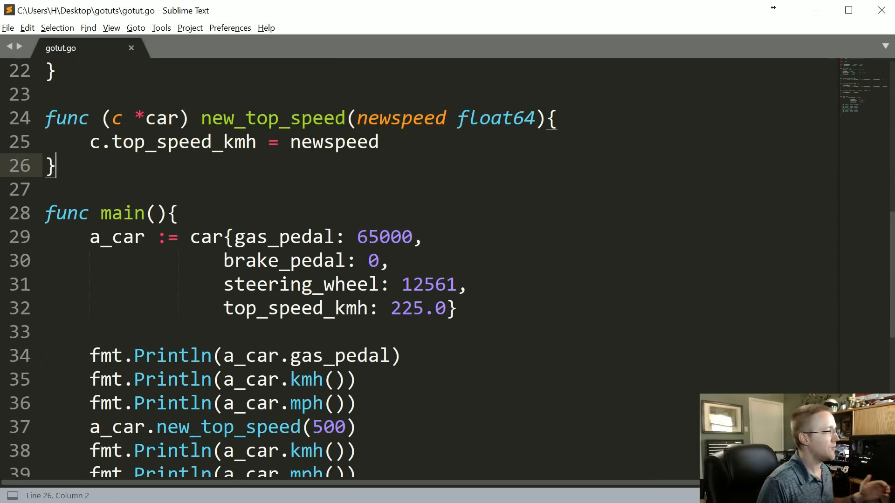
# Declare func newer_top_speed(c car, speed float64) car below the new_top_speed method
pyautogui.press('enter')
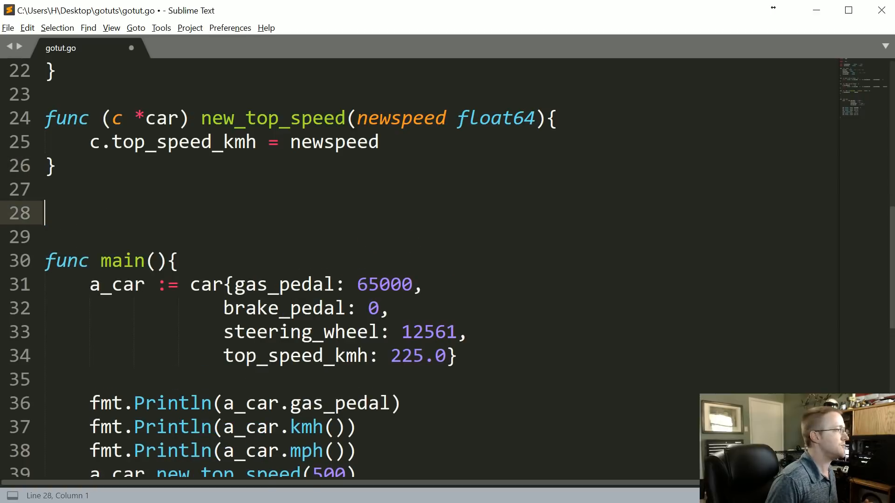
pyautogui.scroll(-3)
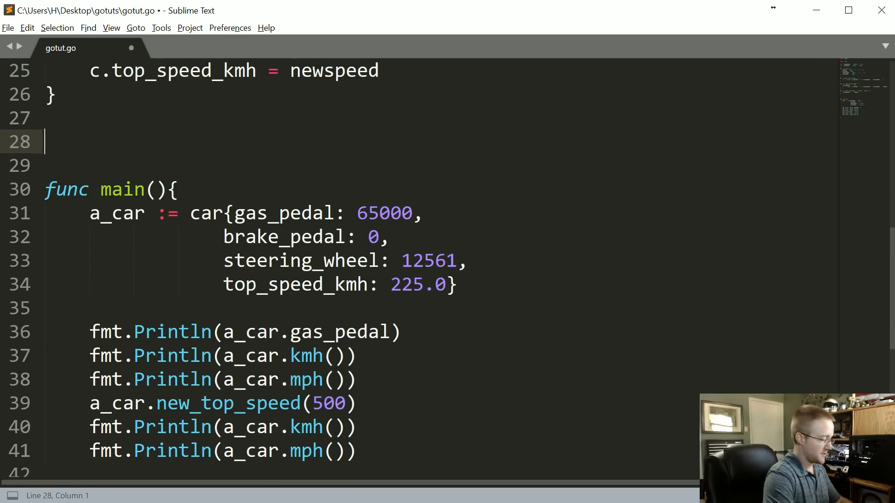
pyautogui.write('func newer')
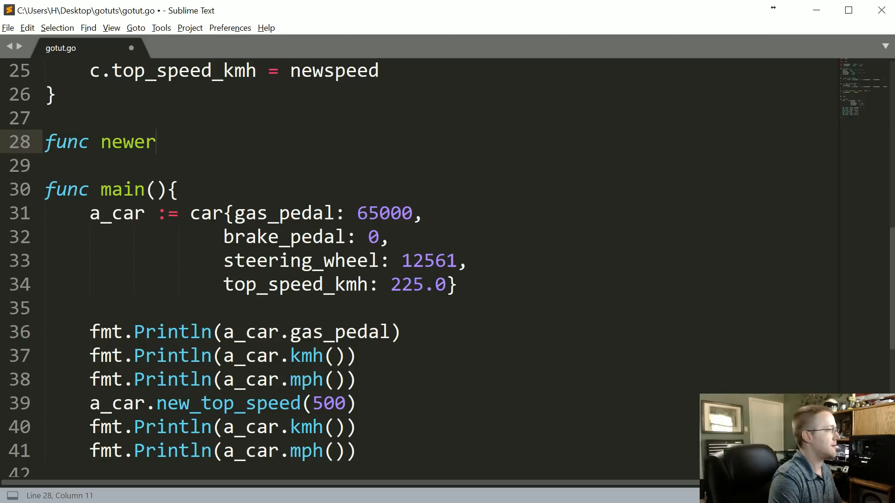
pyautogui.write('_top_')
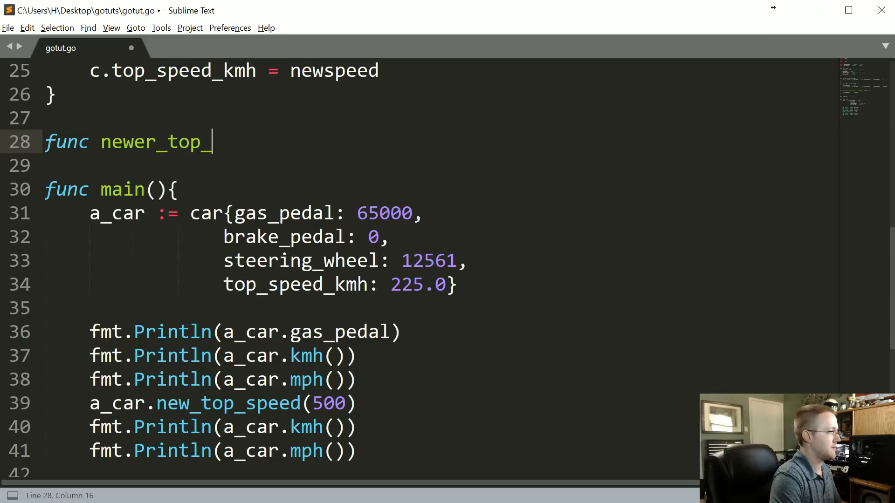
pyautogui.write('speed()')
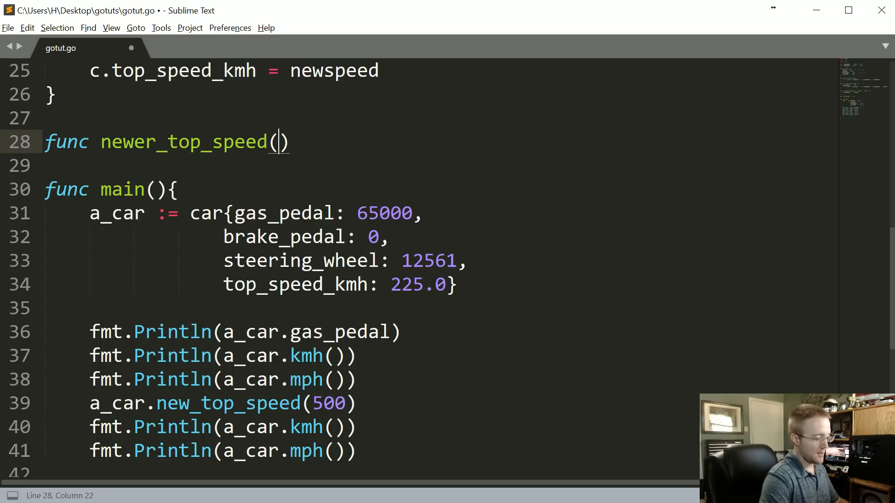
pyautogui.write('c car')
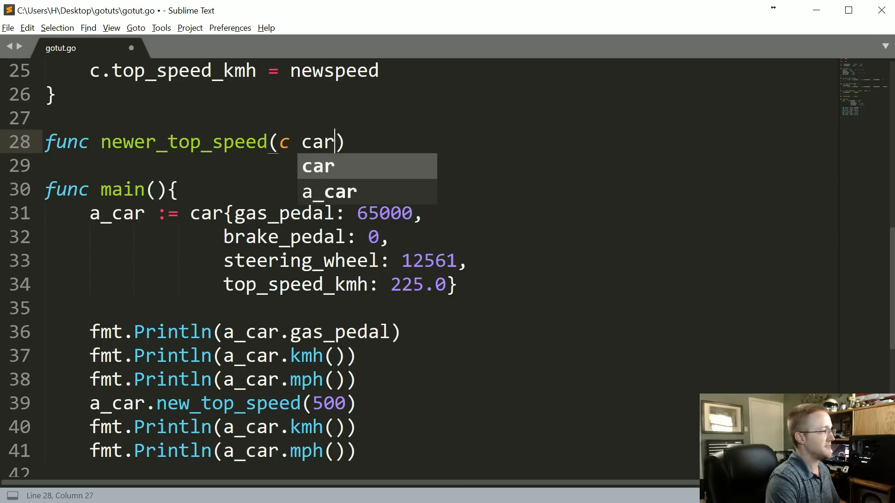
pyautogui.write(', s')
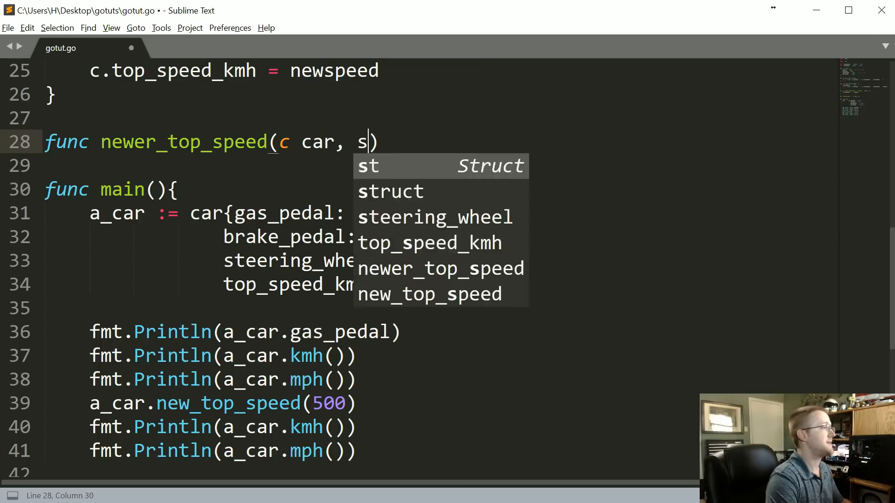
pyautogui.write('peed float')
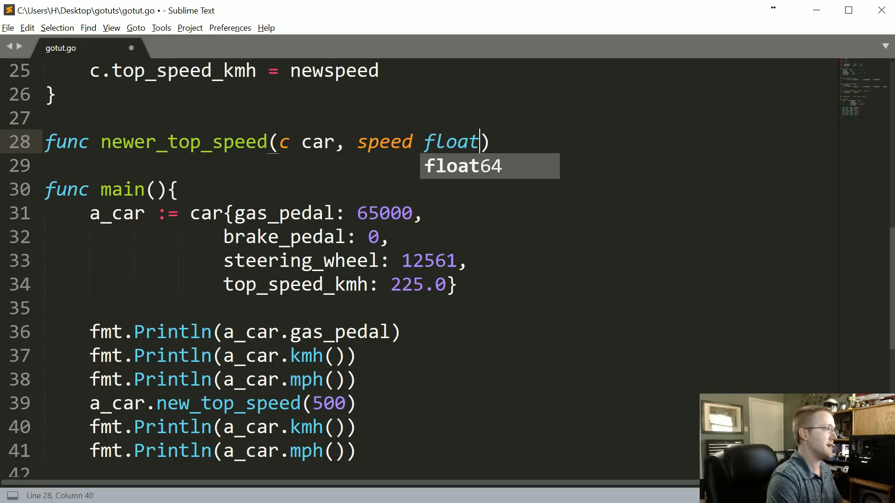
pyautogui.press('tab')
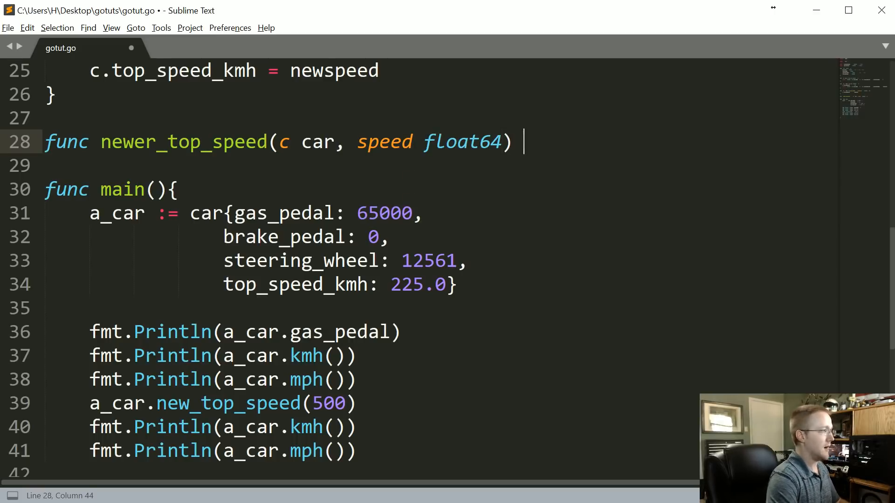
pyautogui.write('car {')
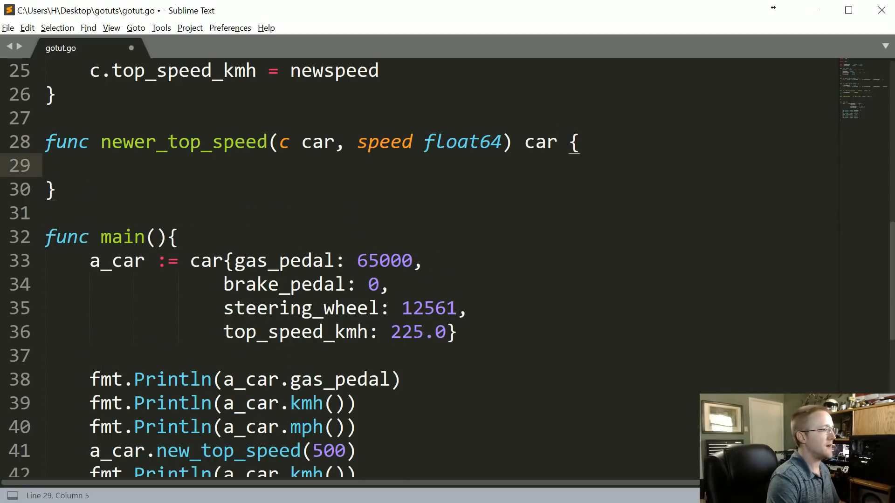
# Fill the body with c.top_speed_kmh = speed and a return statement
pyautogui.write('c.')
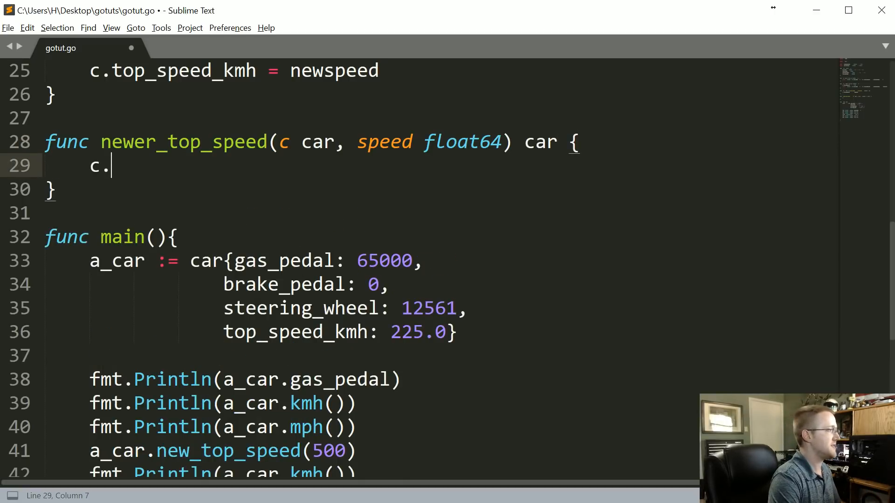
pyautogui.write('top_speed_kmh')
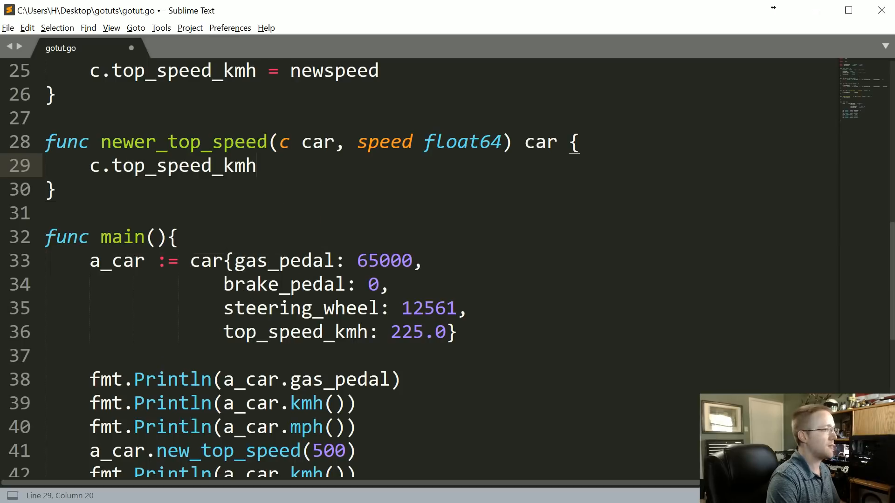
pyautogui.write('= speed')
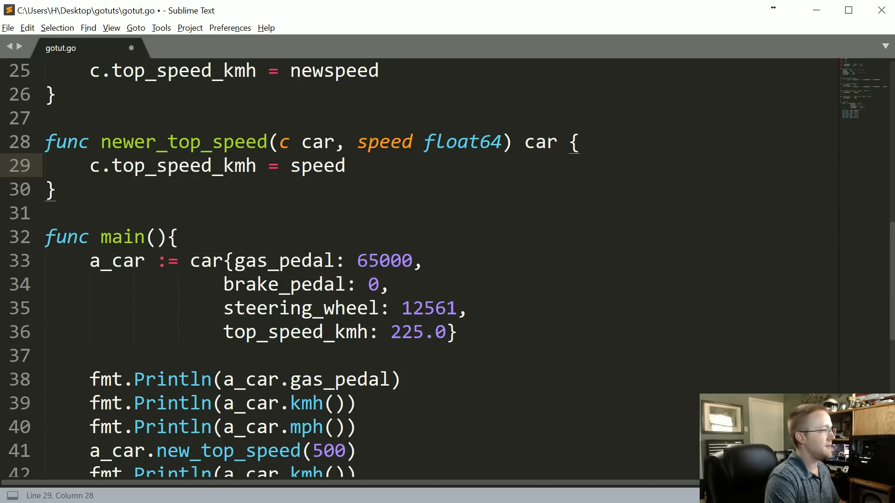
pyautogui.write('retur')
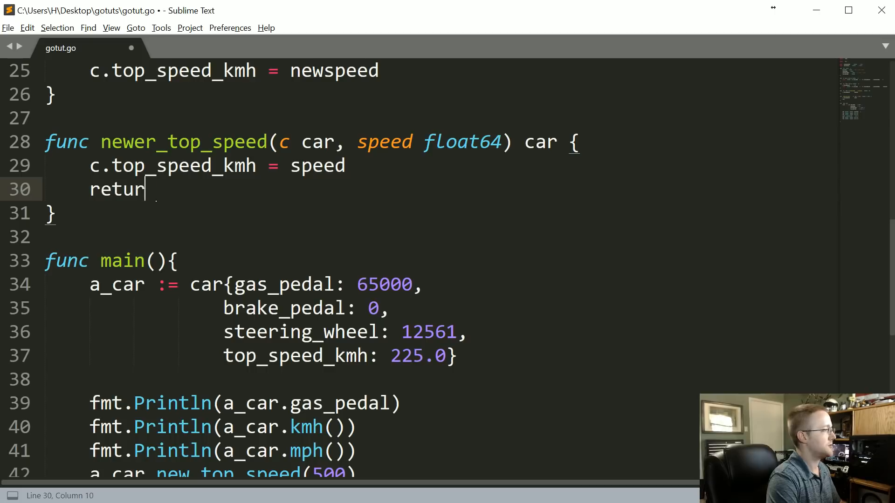
pyautogui.scroll(-3)
pyautogui.write('//')
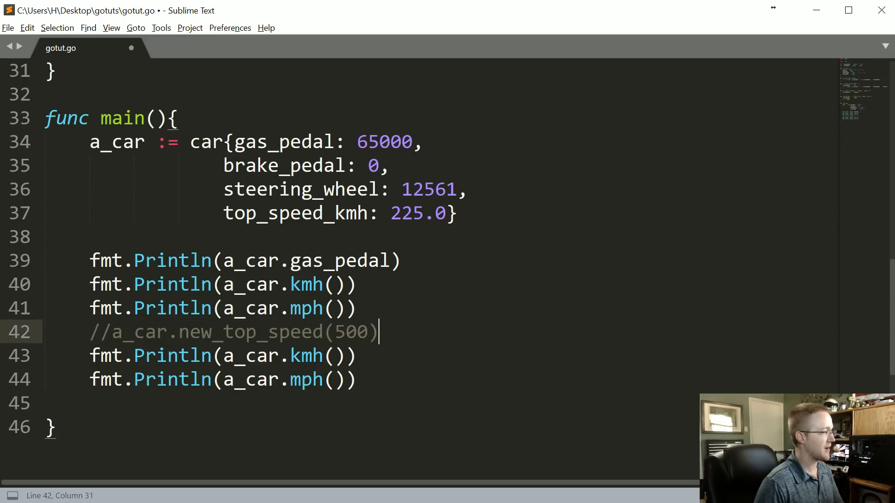
# Assign a_car = newer_top_speed(a_car, 500) in main in place of the old method call
pyautogui.write('a car')
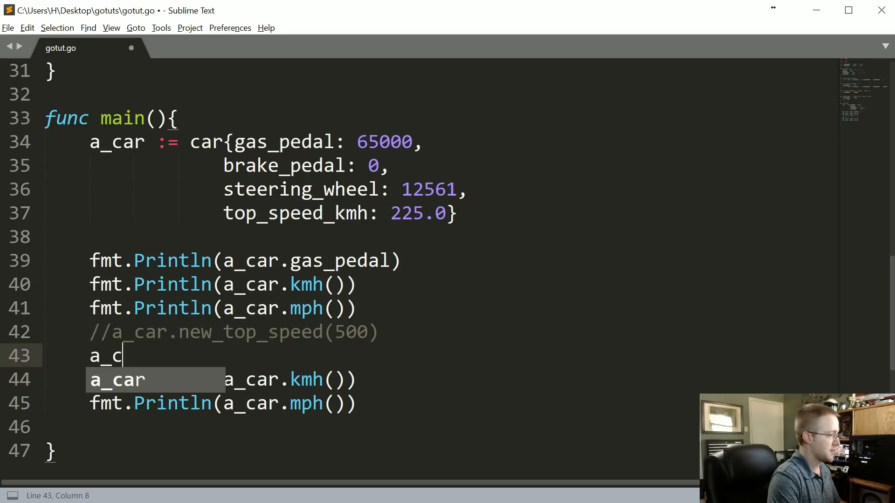
pyautogui.write('= newer_top_speed(a')
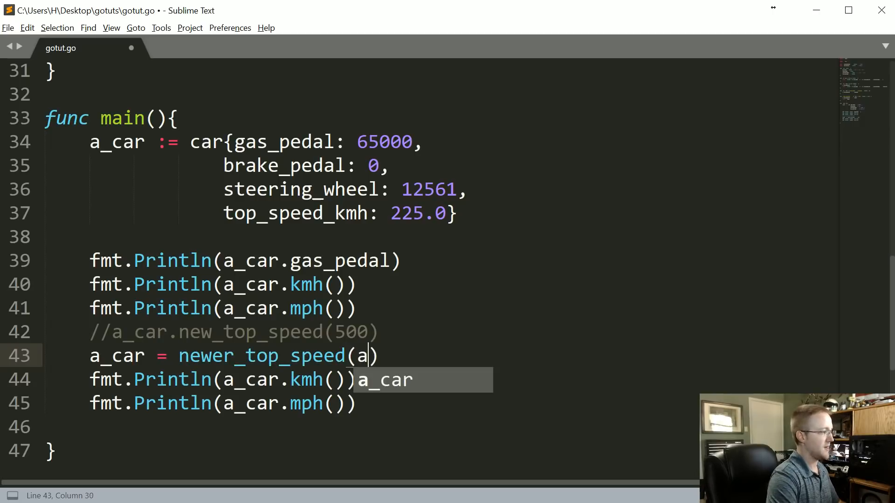
pyautogui.write('_car, 5')
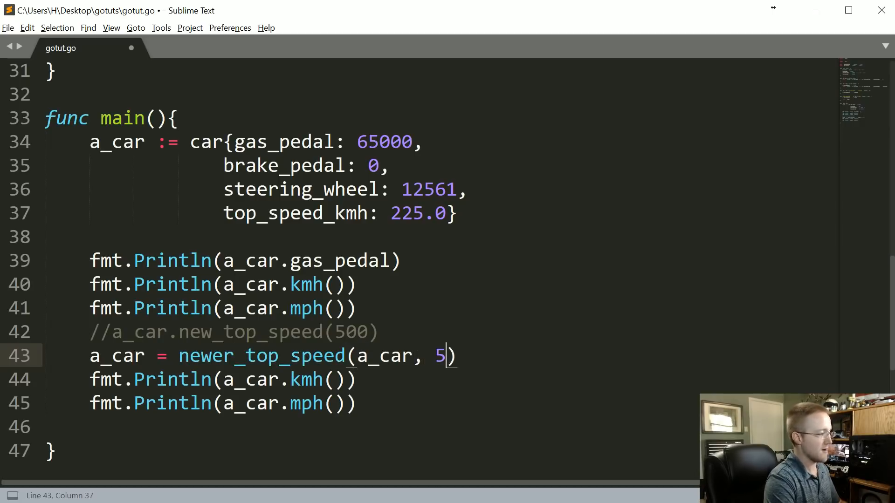
pyautogui.write('00')
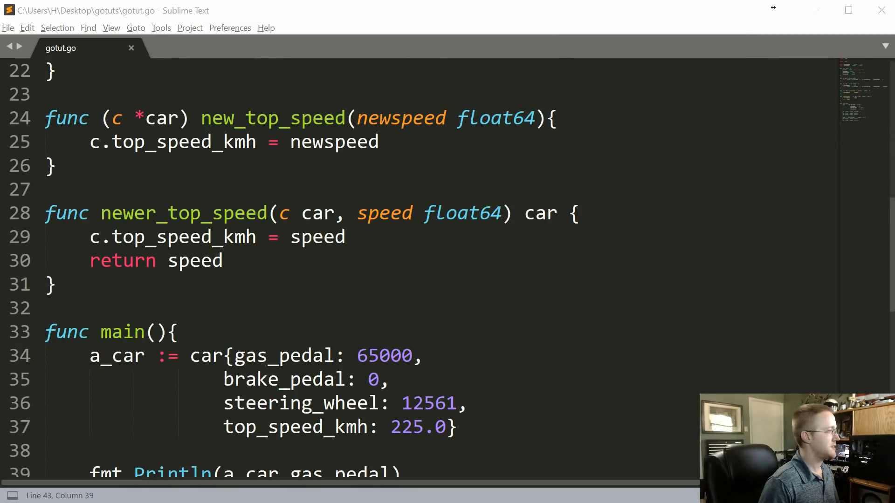
# Replace return speed with return c so newer_top_speed returns the car
pyautogui.moveTo(278, 212); pyautogui.dragTo(324, 212)
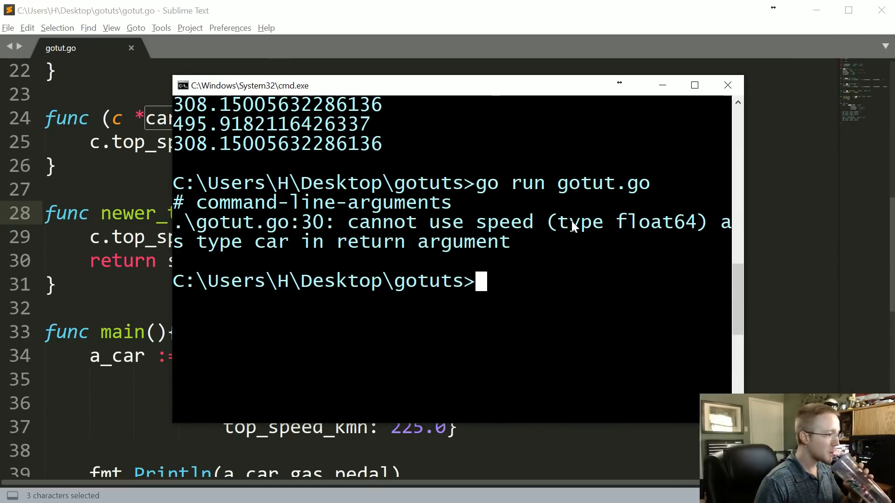
pyautogui.moveTo(371, 268)
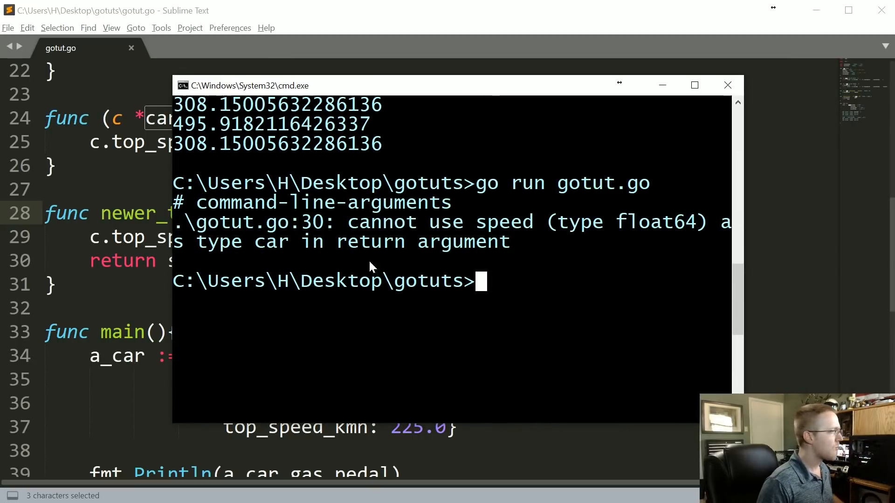
pyautogui.moveTo(746, 230)
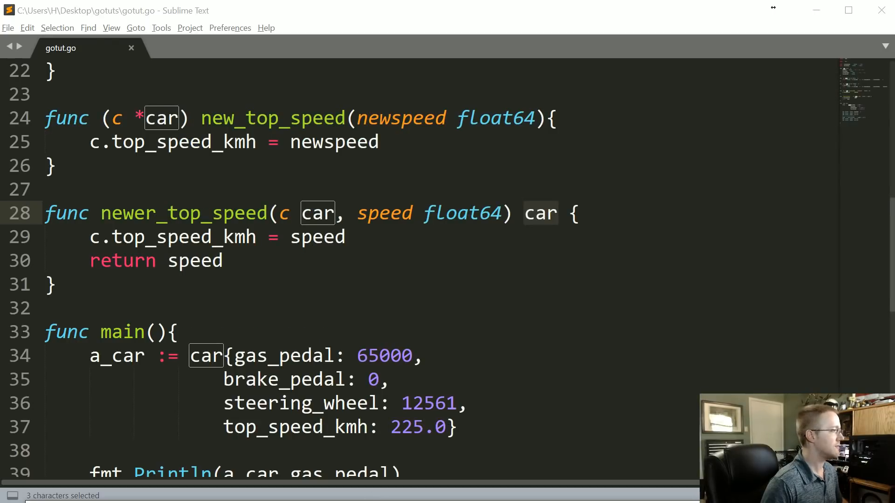
pyautogui.doubleClick(194, 260)
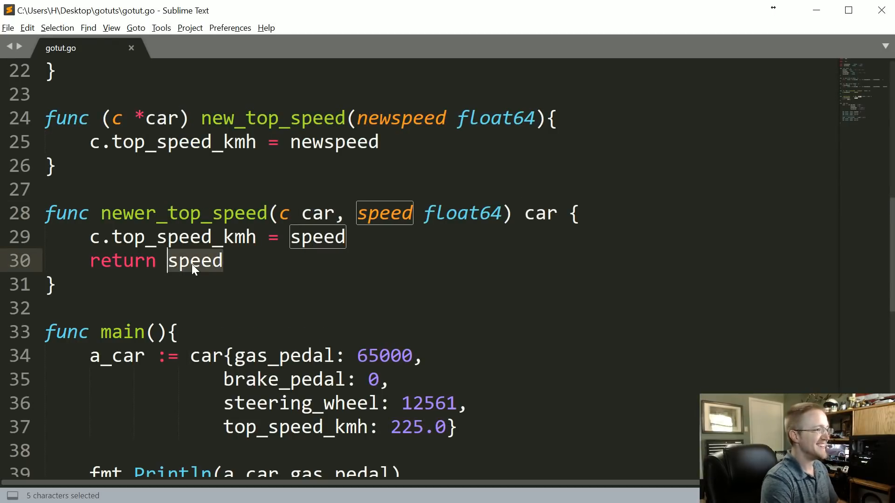
pyautogui.write('c')
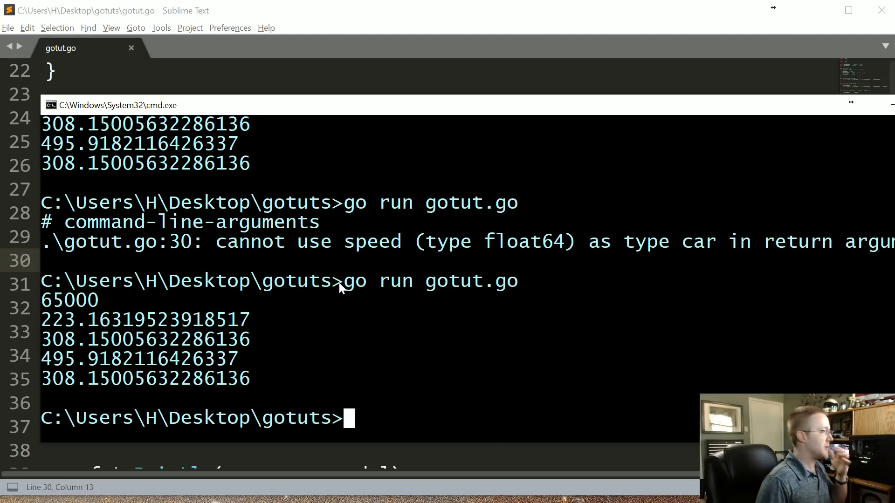
pyautogui.moveTo(288, 182)
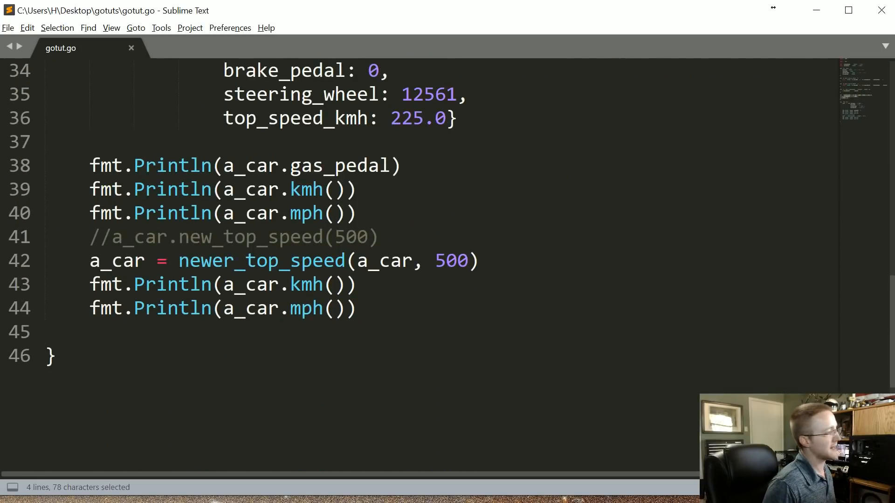
# Review the corrected newer_top_speed function and its call in main
pyautogui.doubleClick(116, 260)
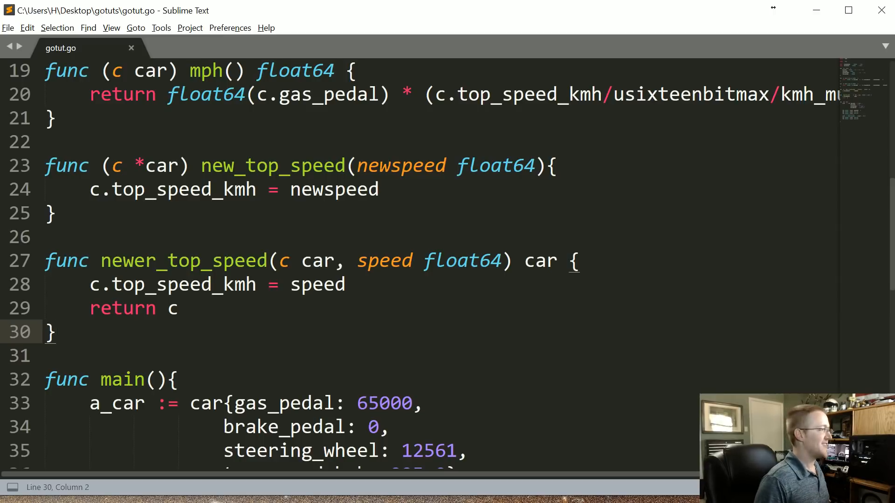
pyautogui.scroll(-3)
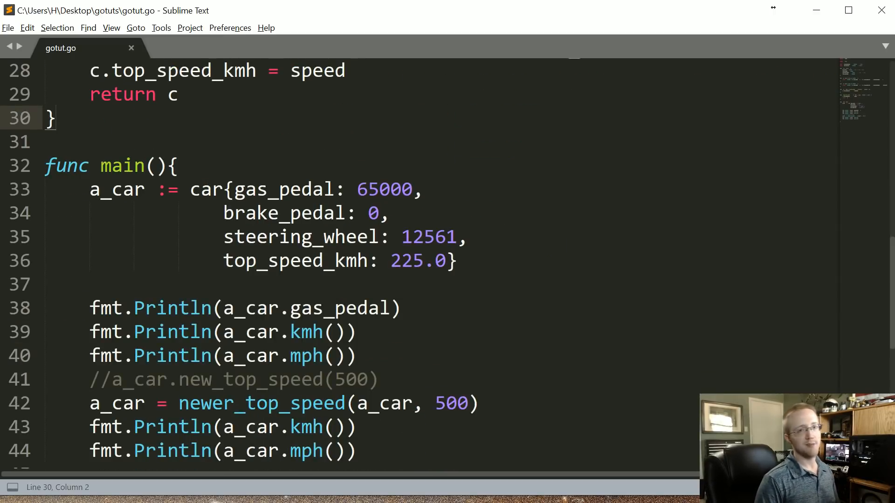